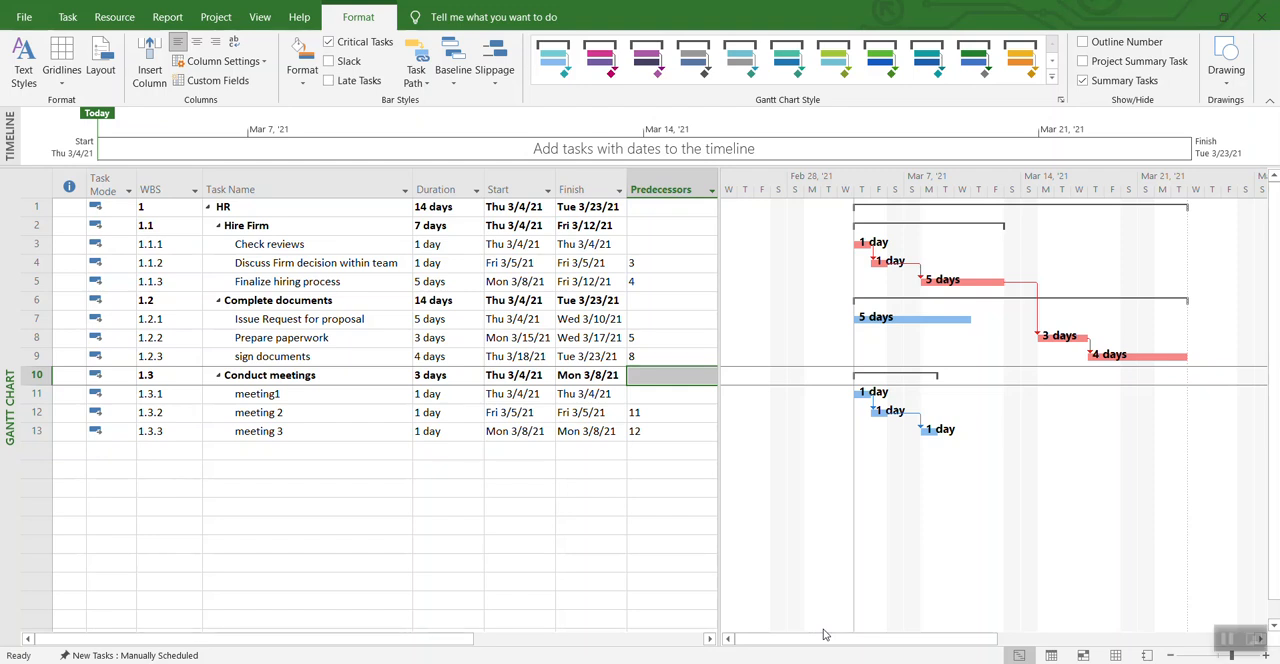
mouse_move(696, 534)
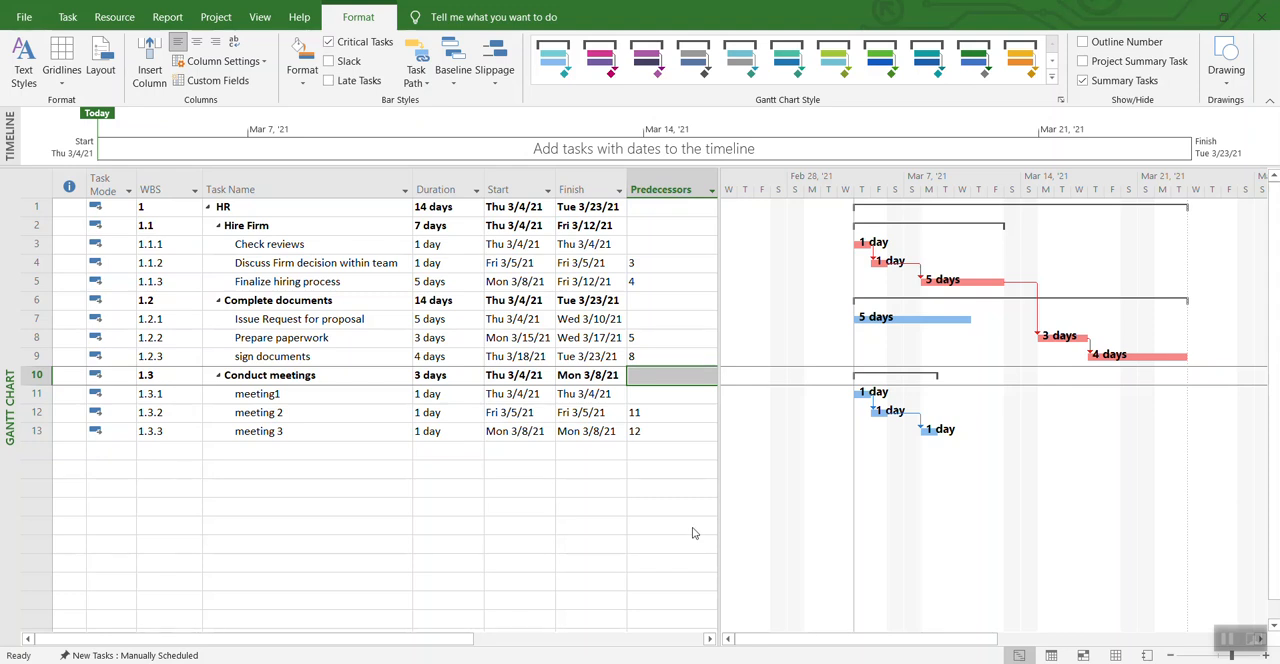
mouse_move(944, 400)
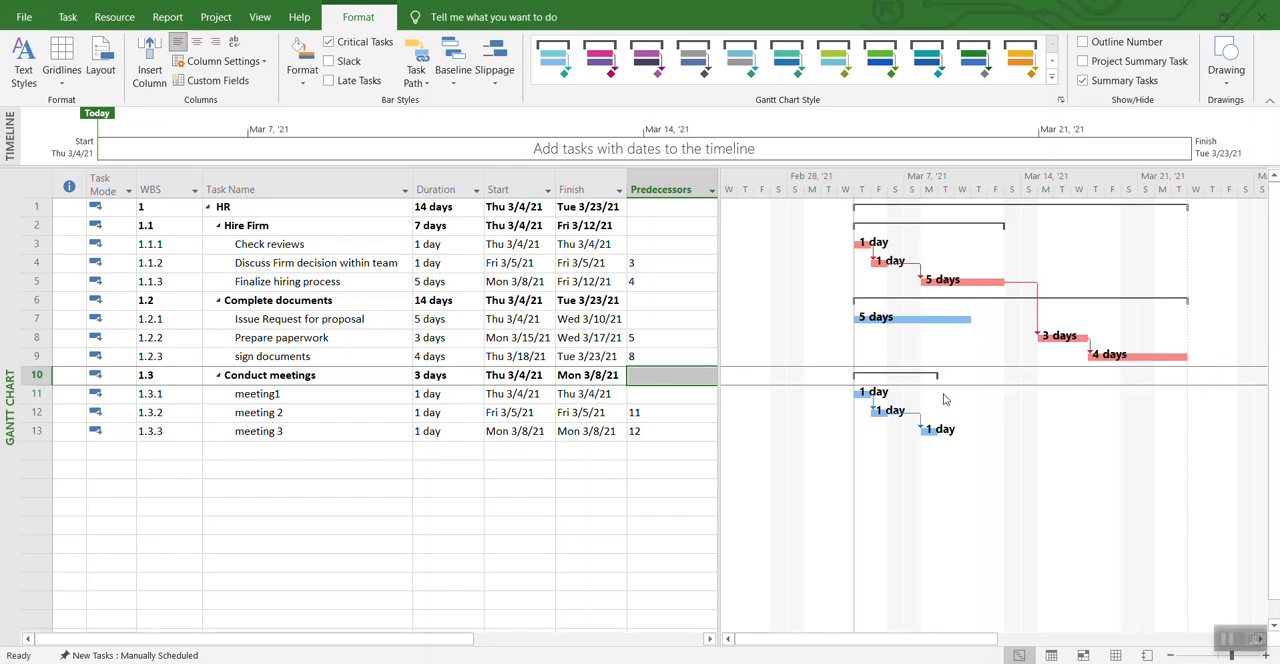
mouse_move(108, 92)
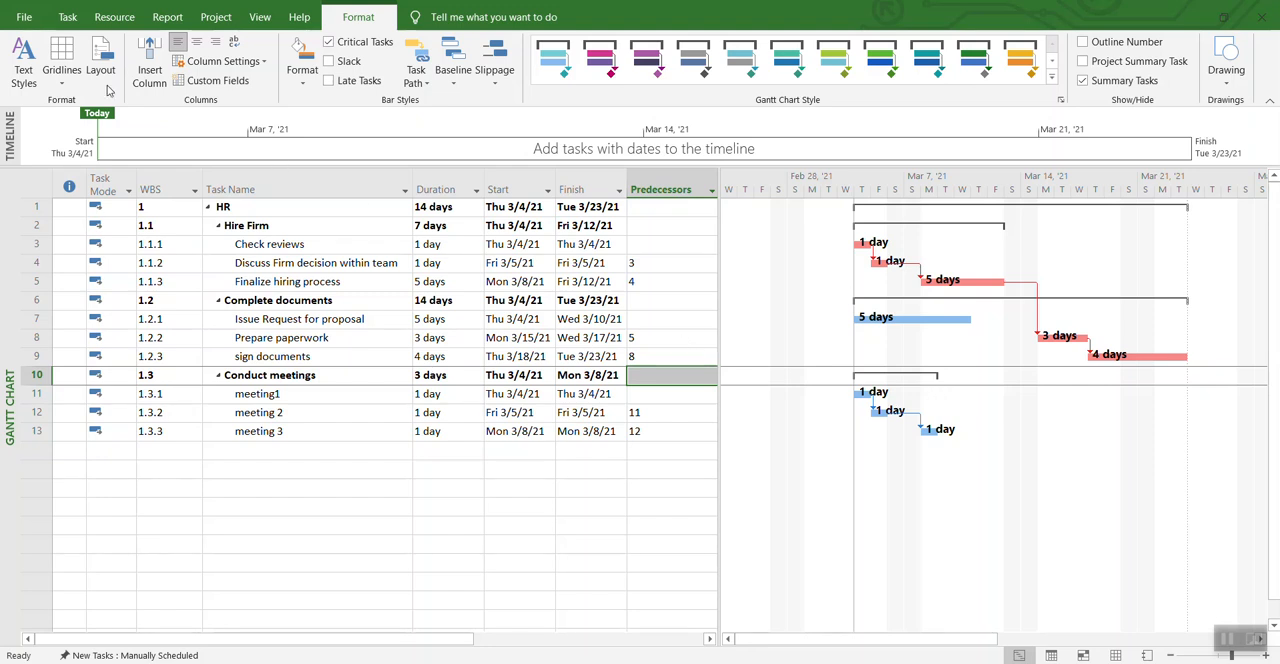
mouse_move(76, 60)
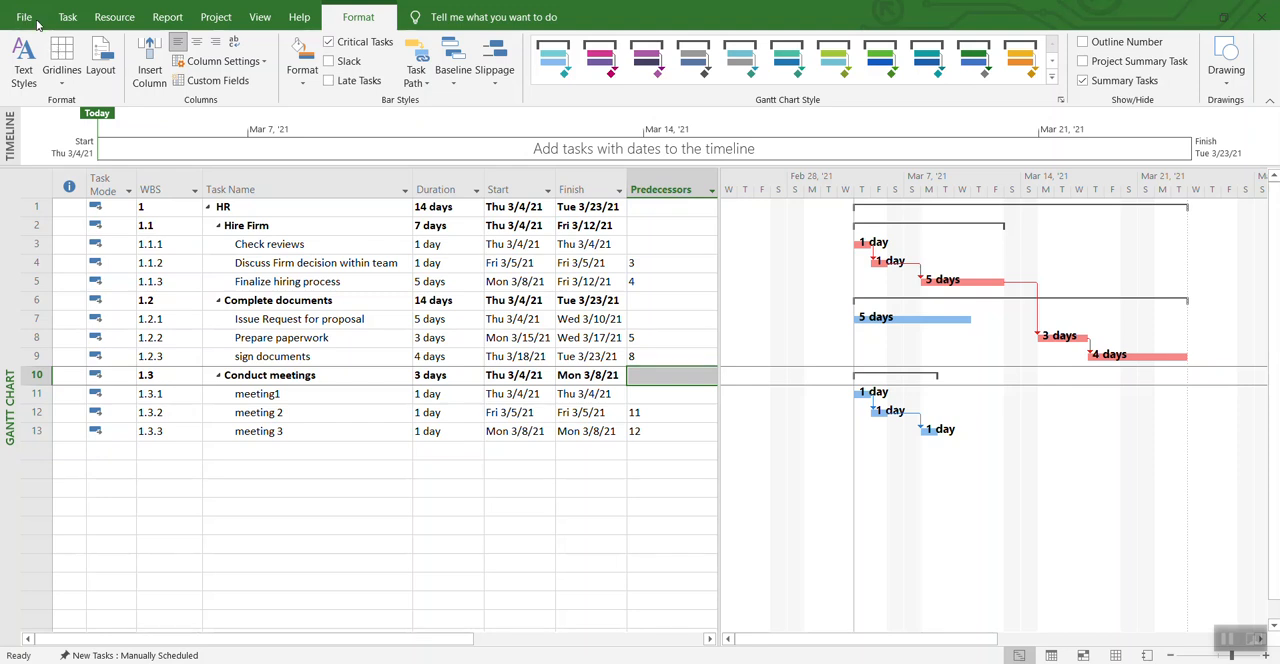
Step: Go to File > Print so the HR schedule's print preview appears on one landscape page
left_click(670, 376)
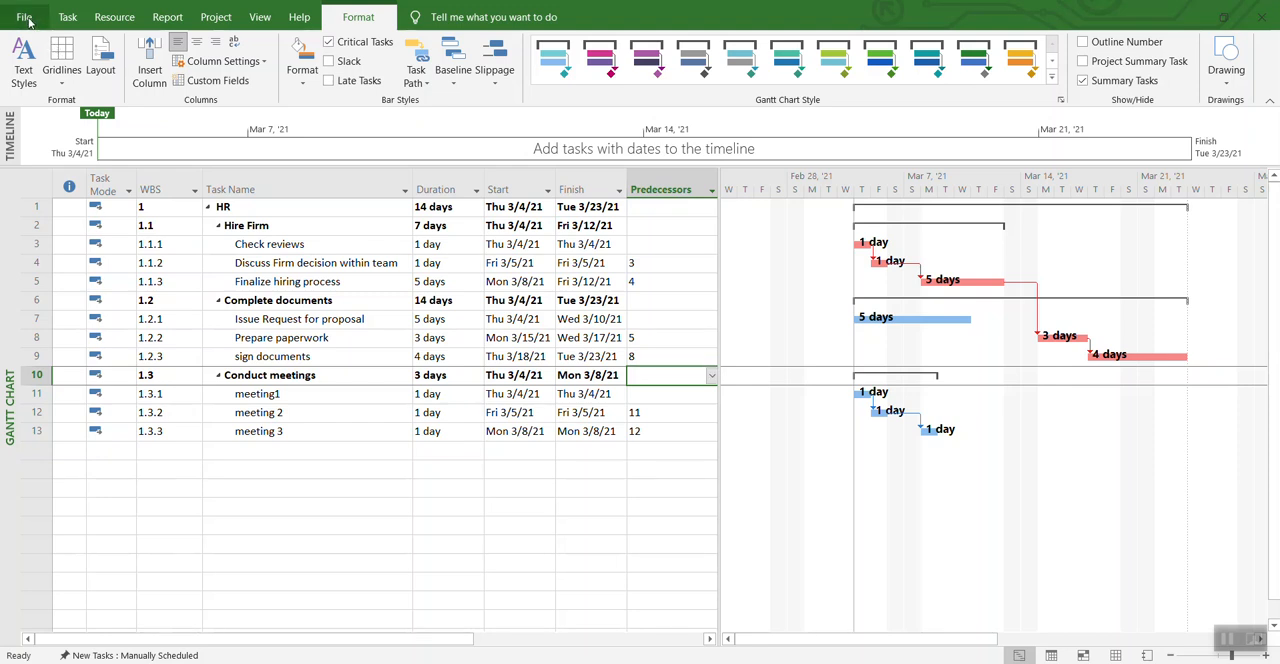
left_click(24, 16)
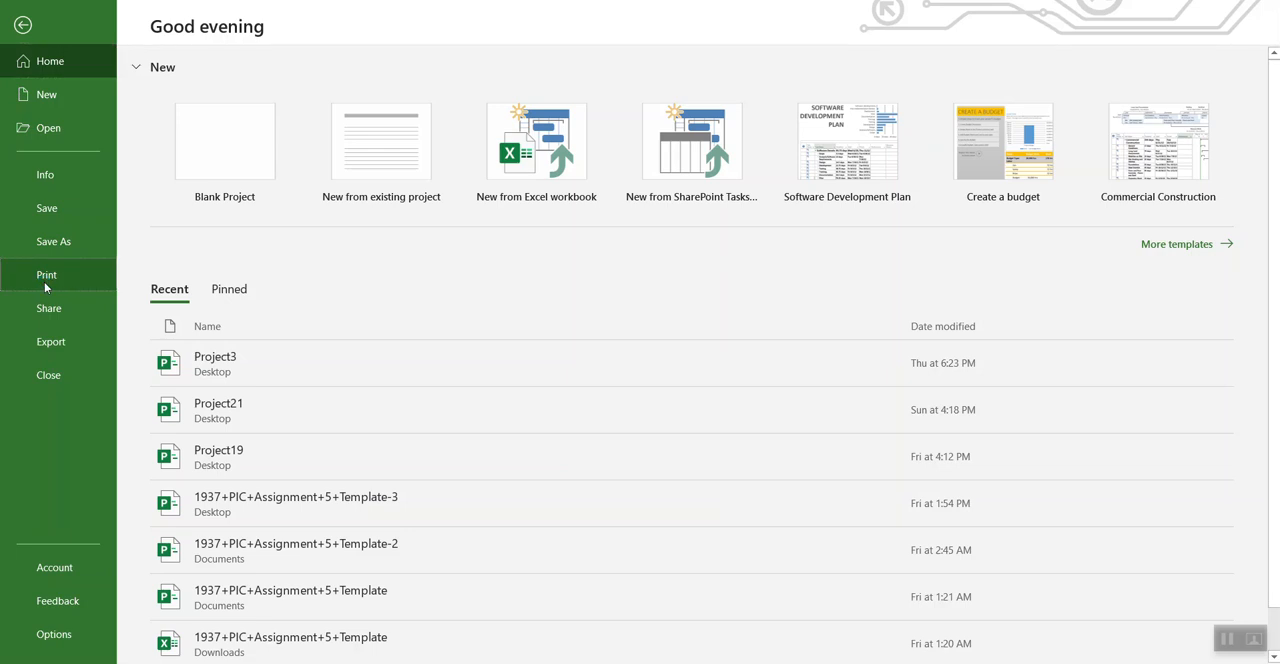
left_click(46, 274)
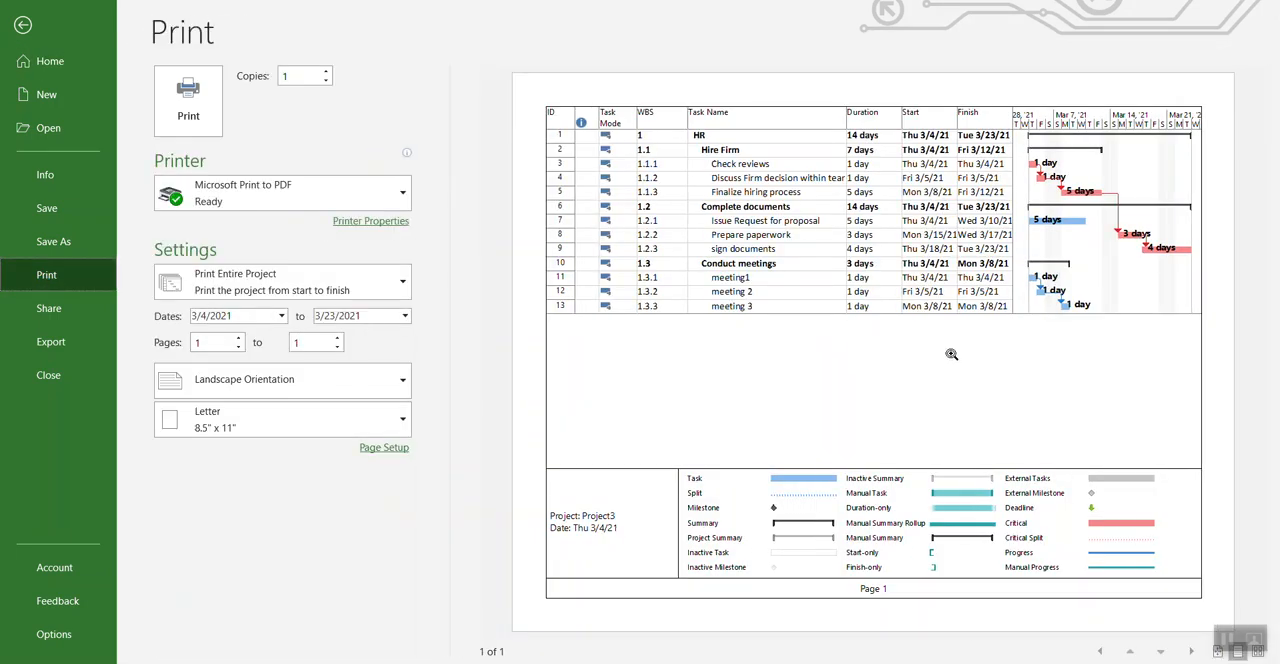
mouse_move(796, 344)
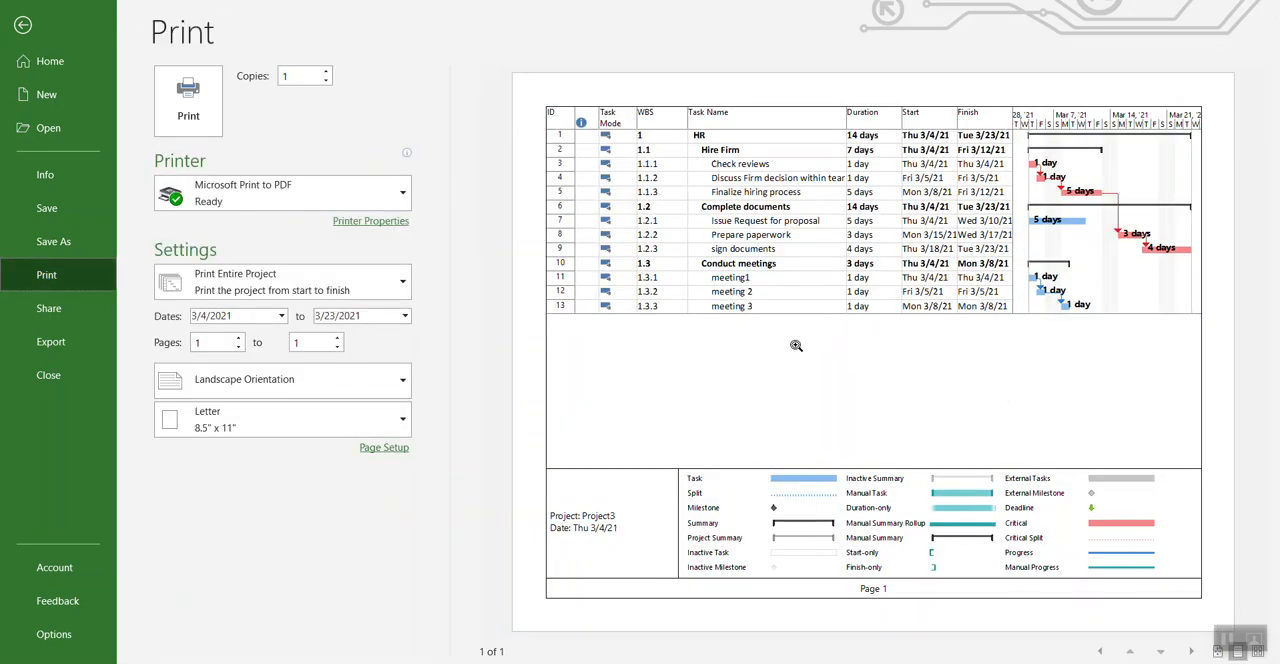
mouse_move(828, 138)
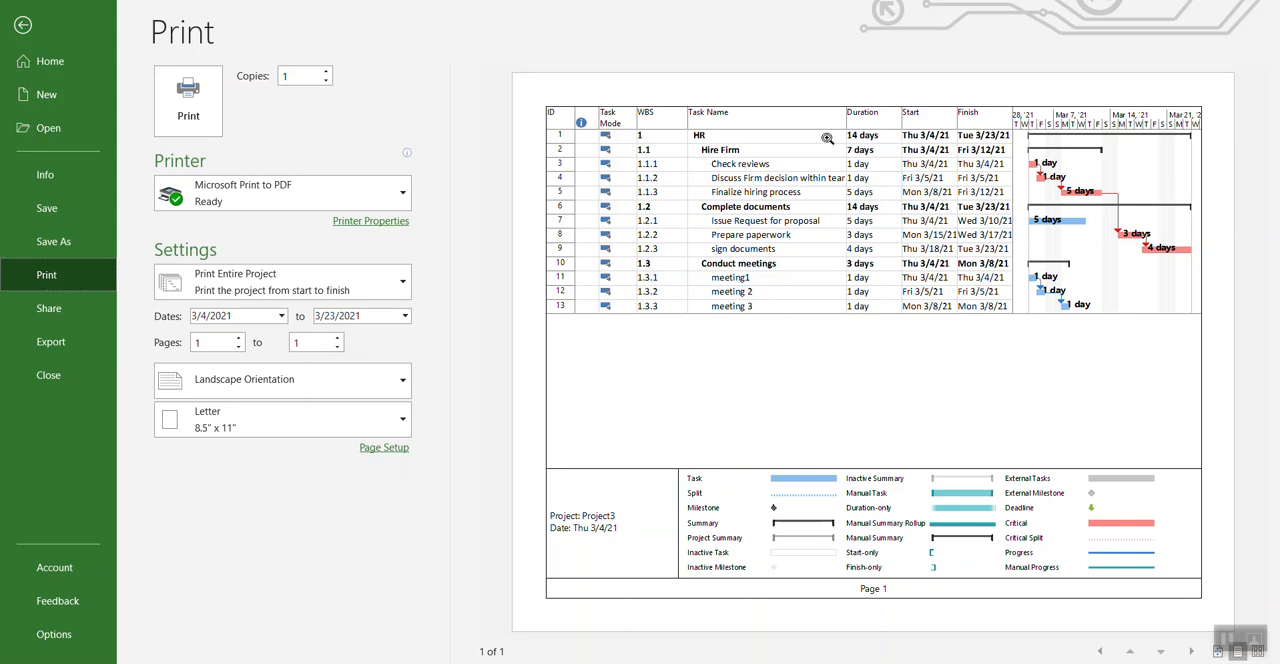
mouse_move(1092, 304)
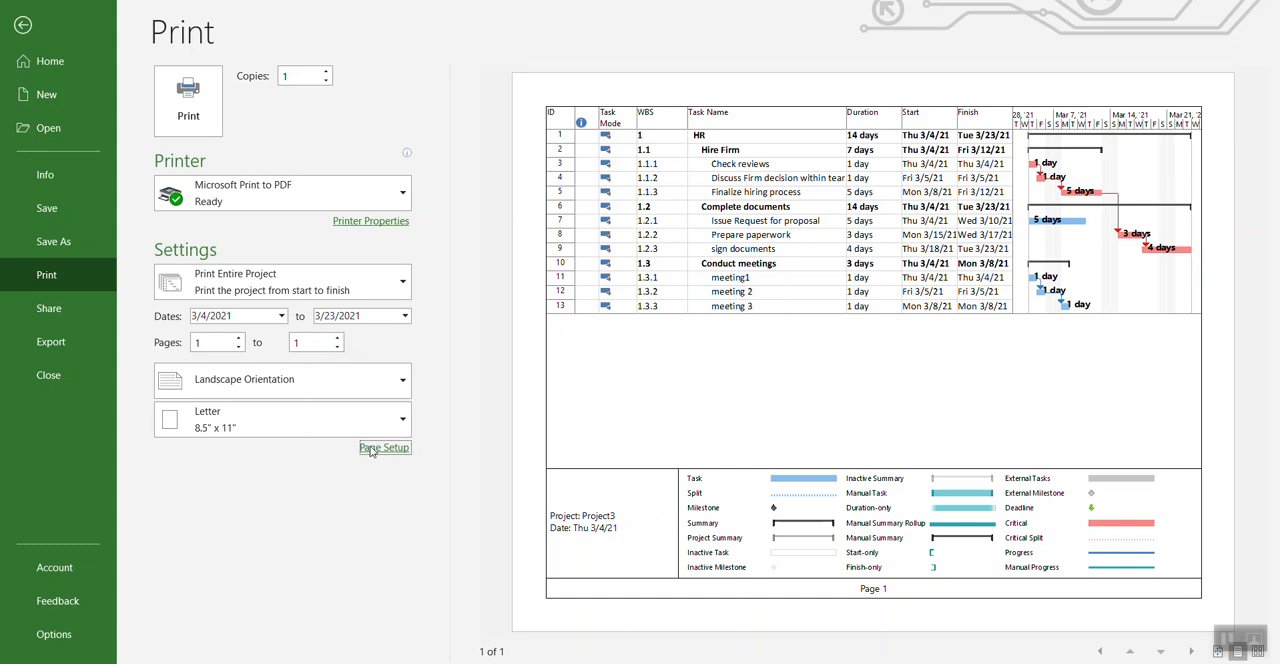
left_click(384, 448)
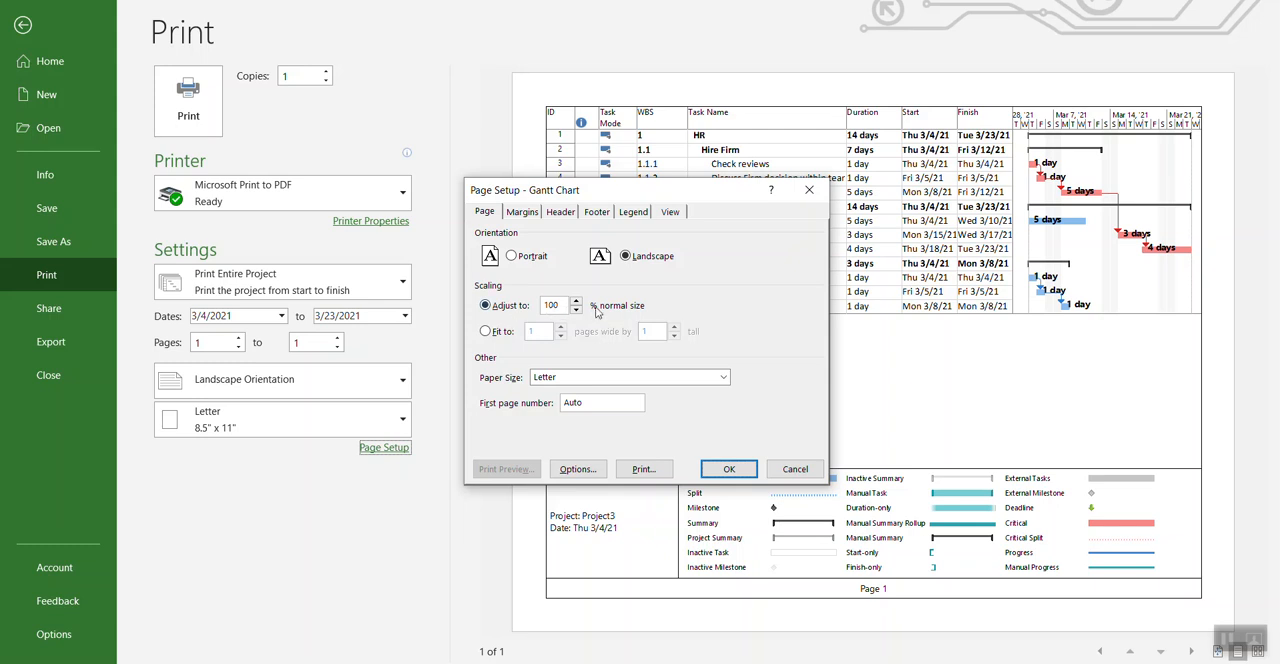
mouse_move(662, 422)
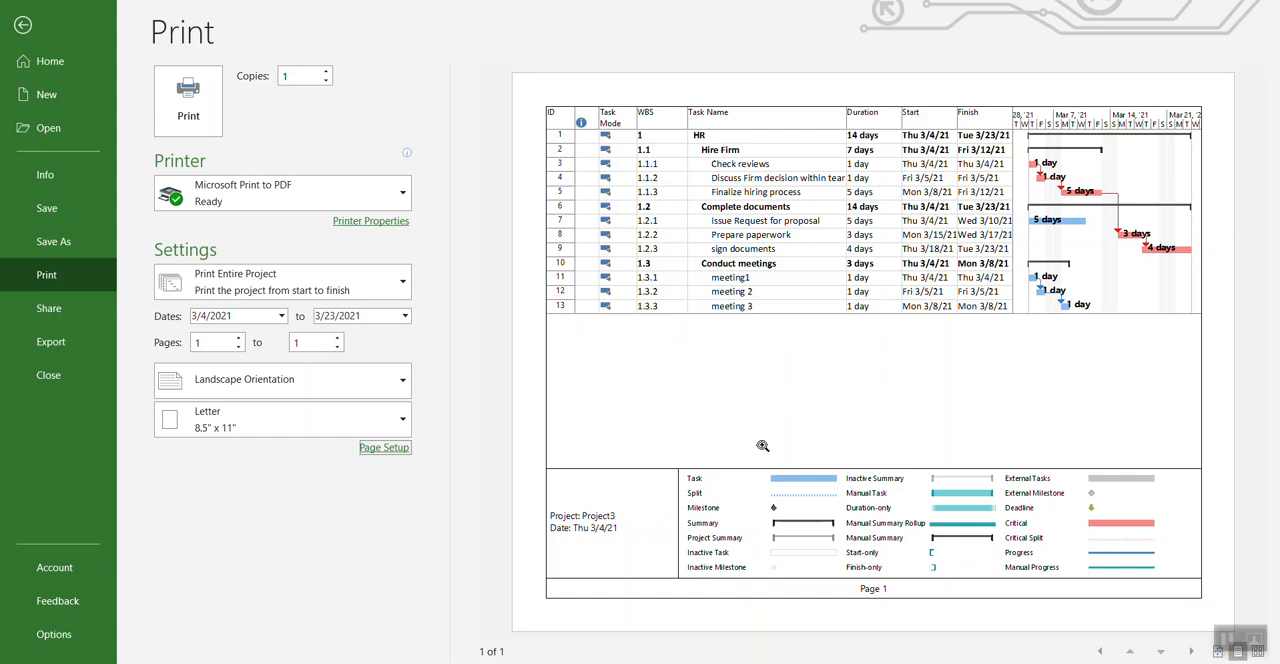
mouse_move(1080, 280)
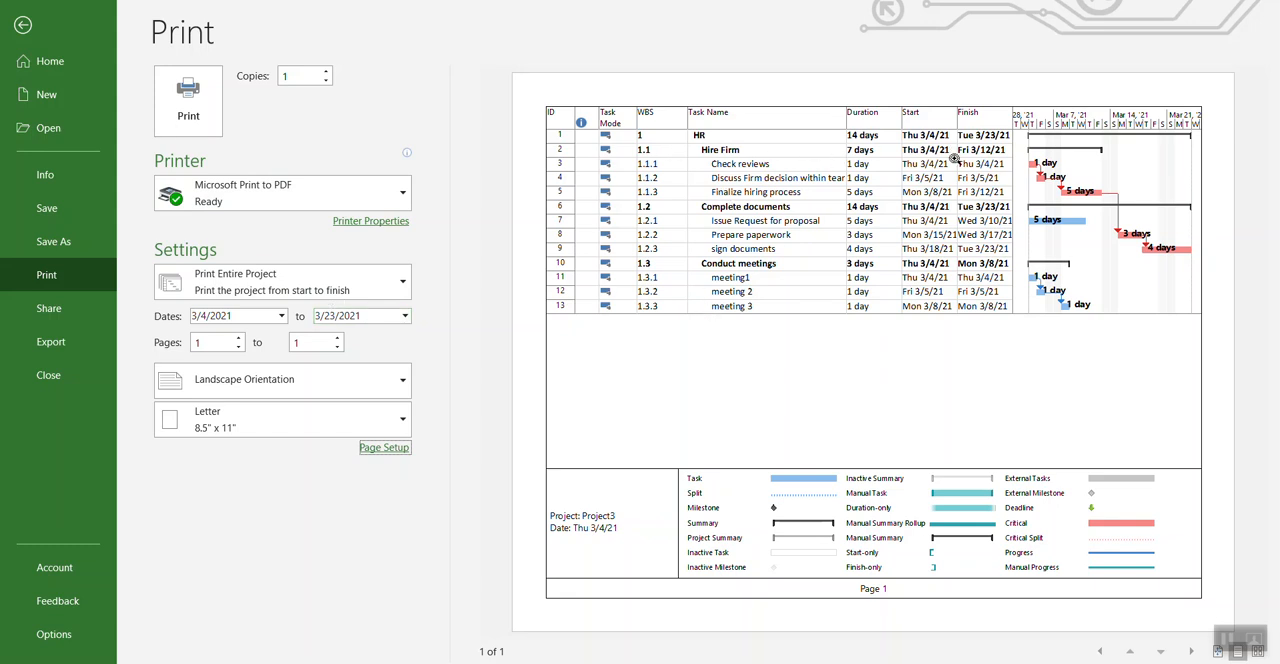
mouse_move(1096, 346)
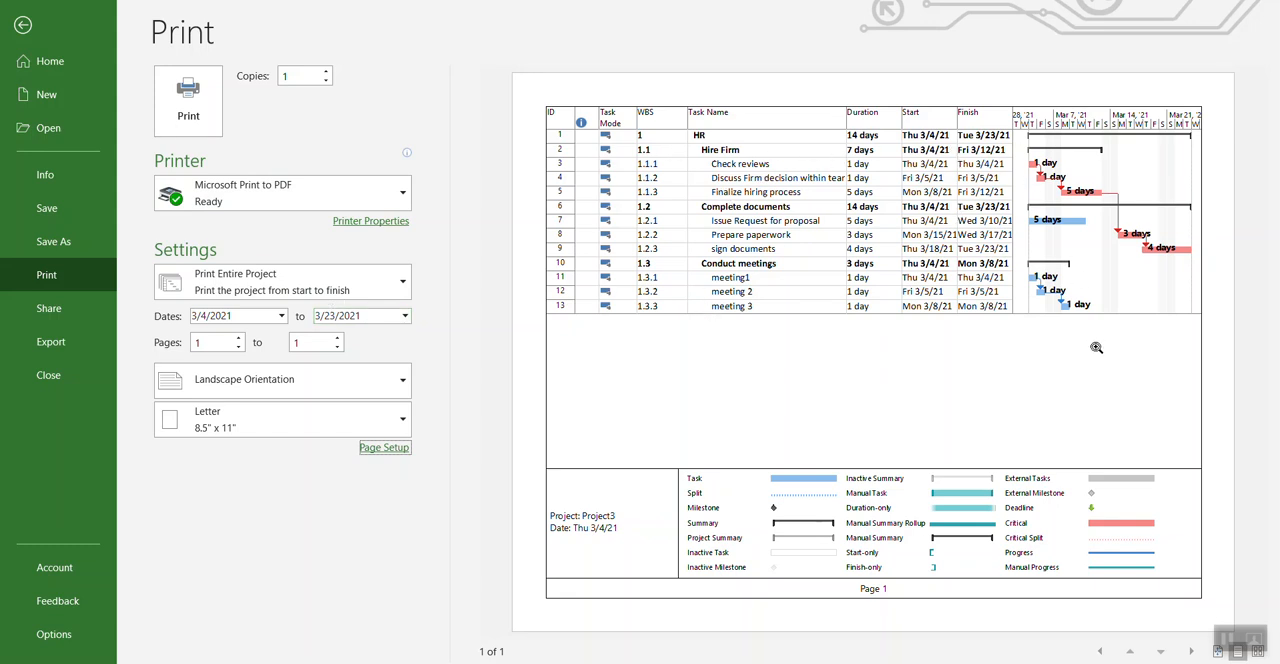
mouse_move(868, 220)
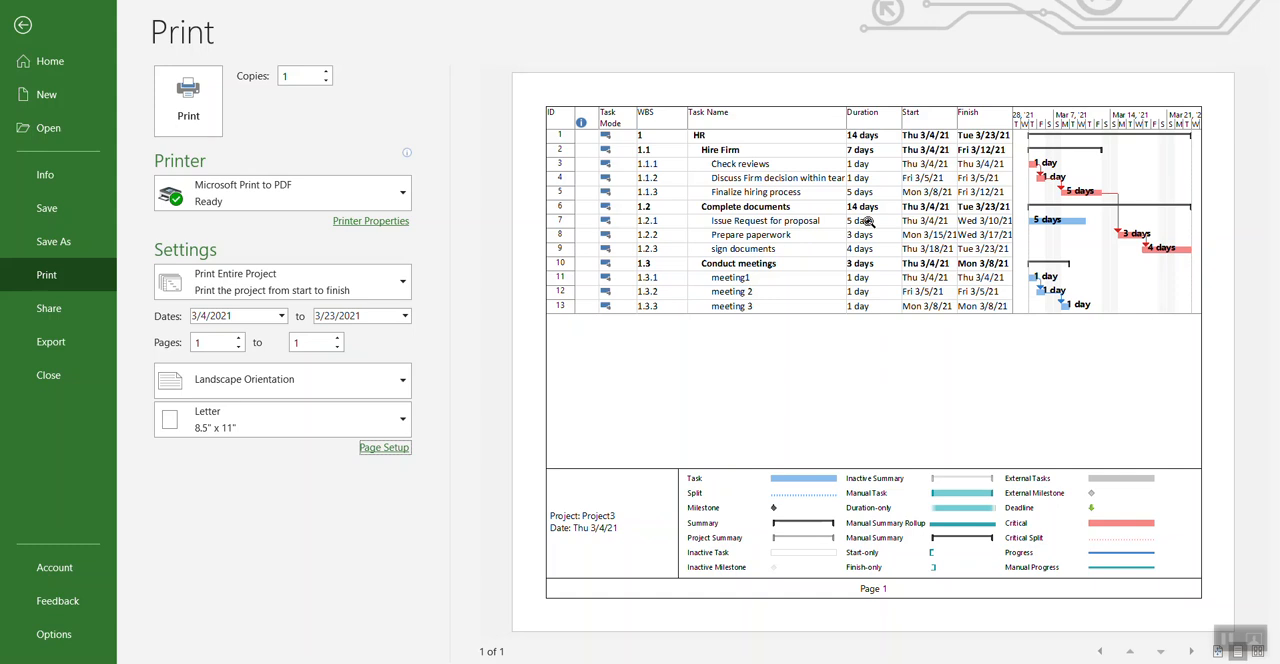
left_click(24, 24)
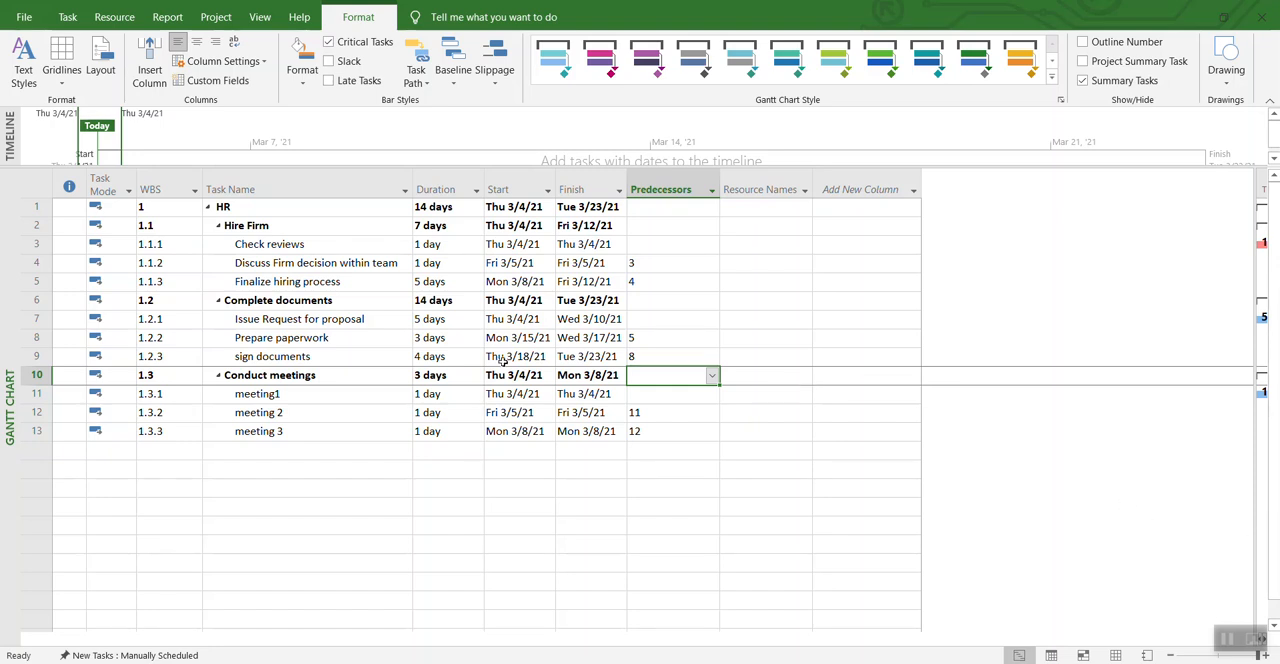
mouse_move(1016, 224)
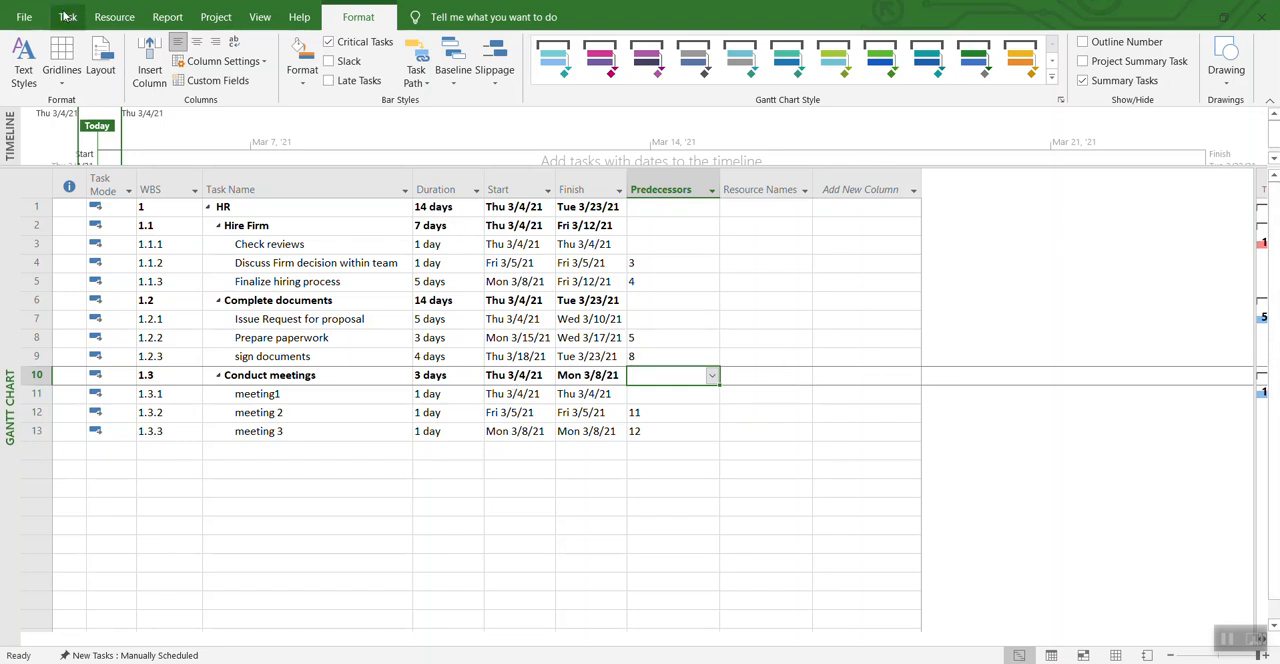
Step: Leave the Gantt Chart for the backstage start page with templates and recent files
left_click(24, 16)
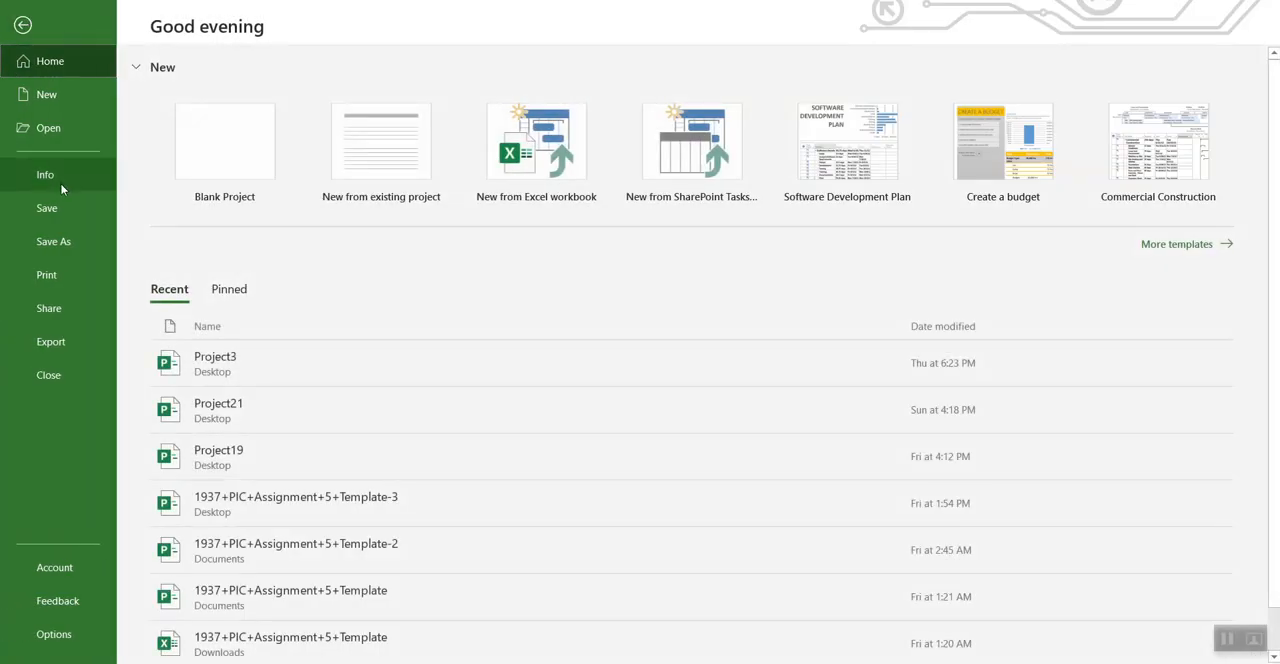
Step: Preview the widened schedule printing across two pages and bring up Page Setup
left_click(46, 274)
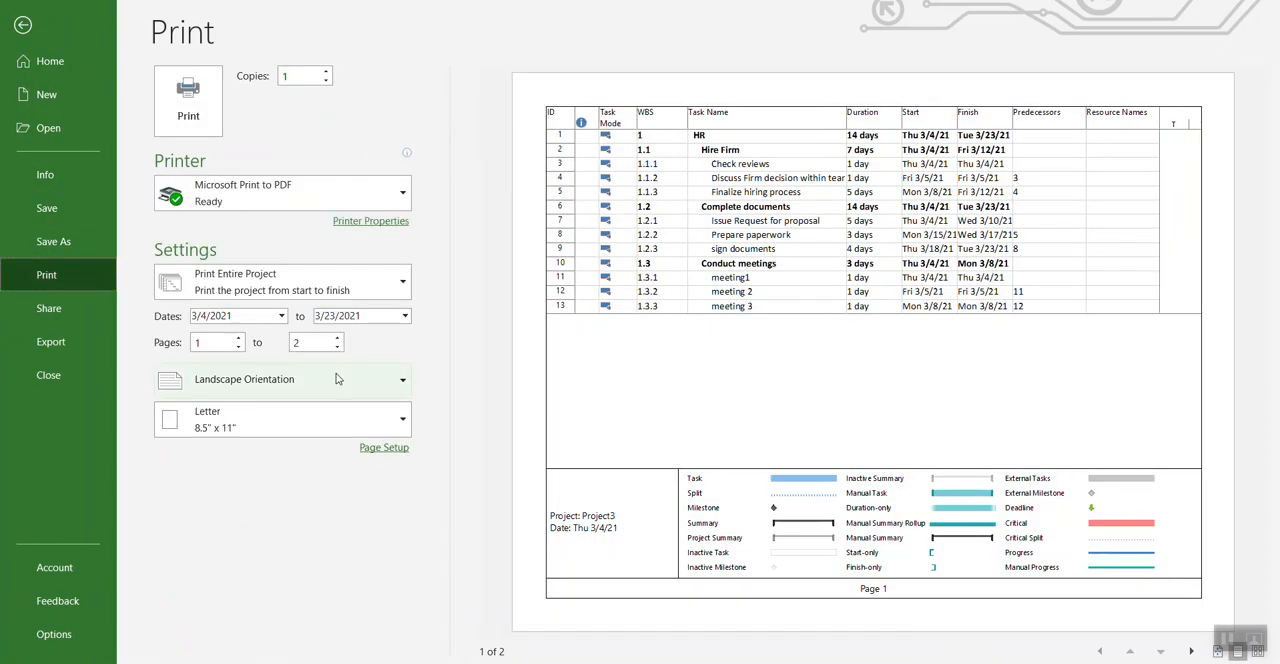
mouse_move(866, 422)
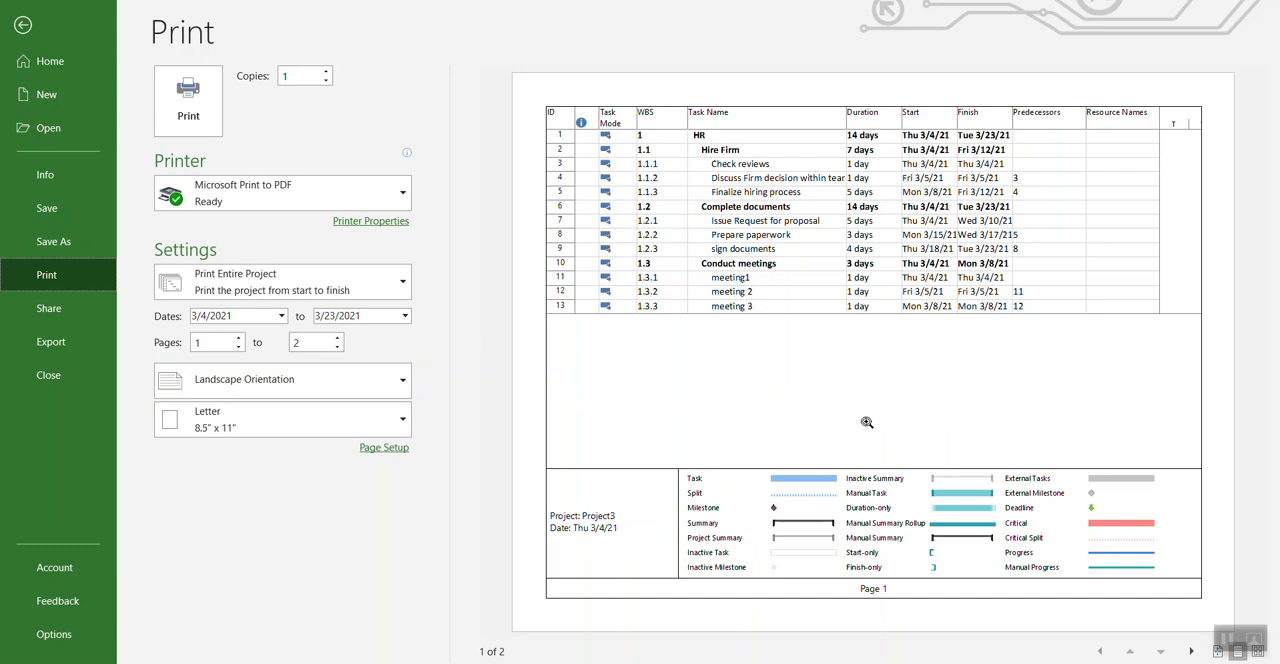
mouse_move(616, 364)
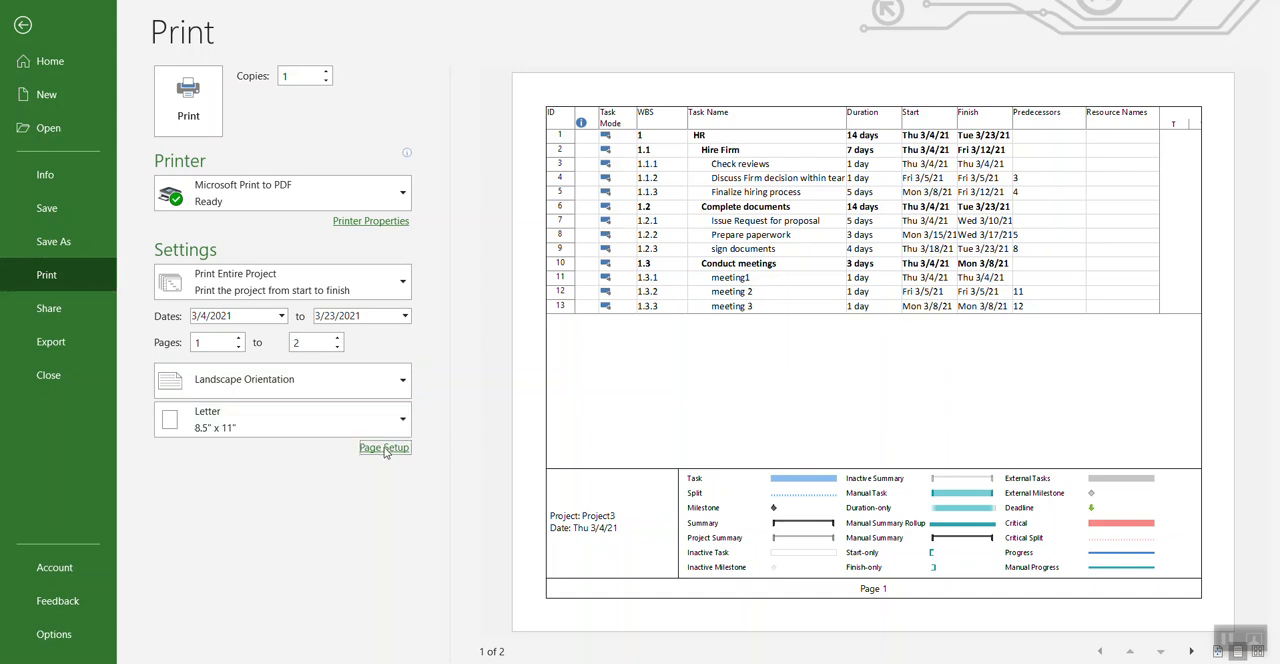
left_click(384, 448)
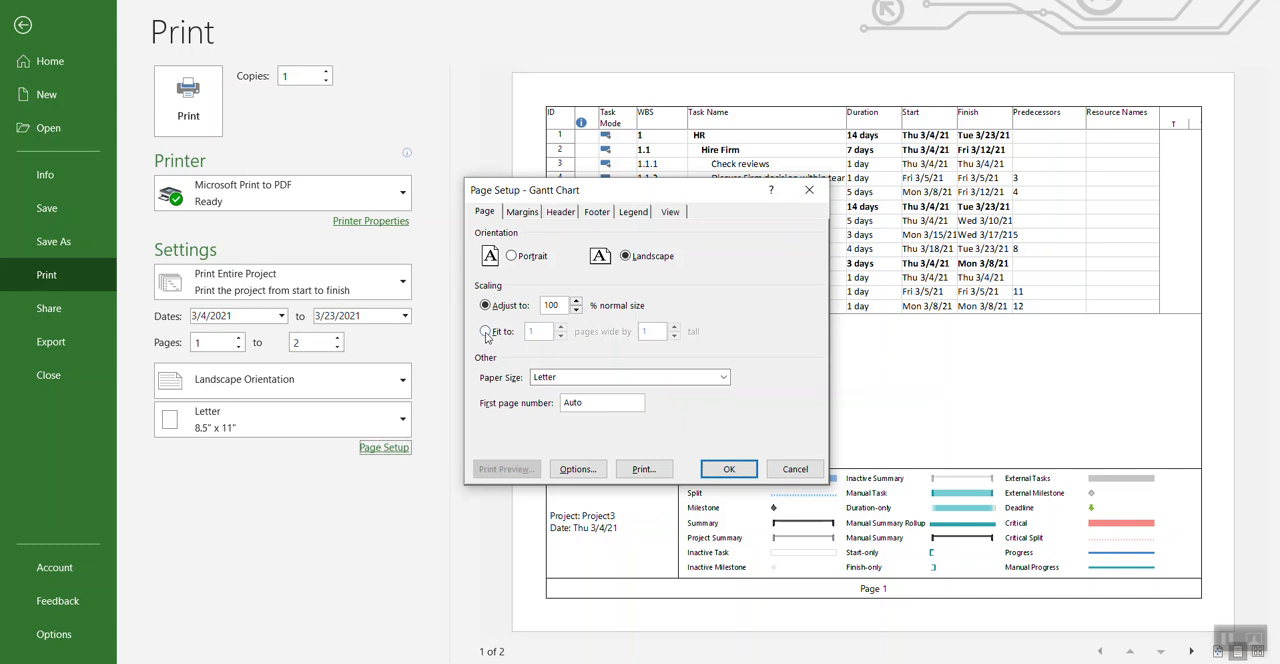
Step: Scale the printout to fit 1 page wide by 1 tall and confirm
left_click(486, 332)
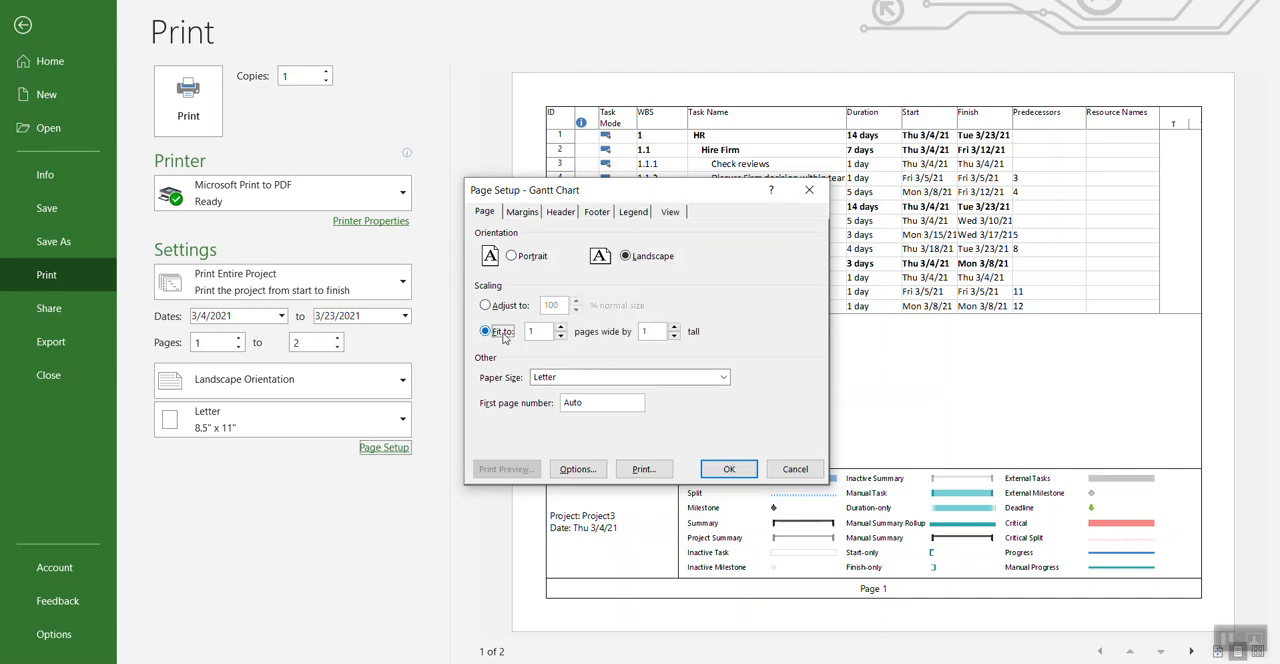
mouse_move(616, 344)
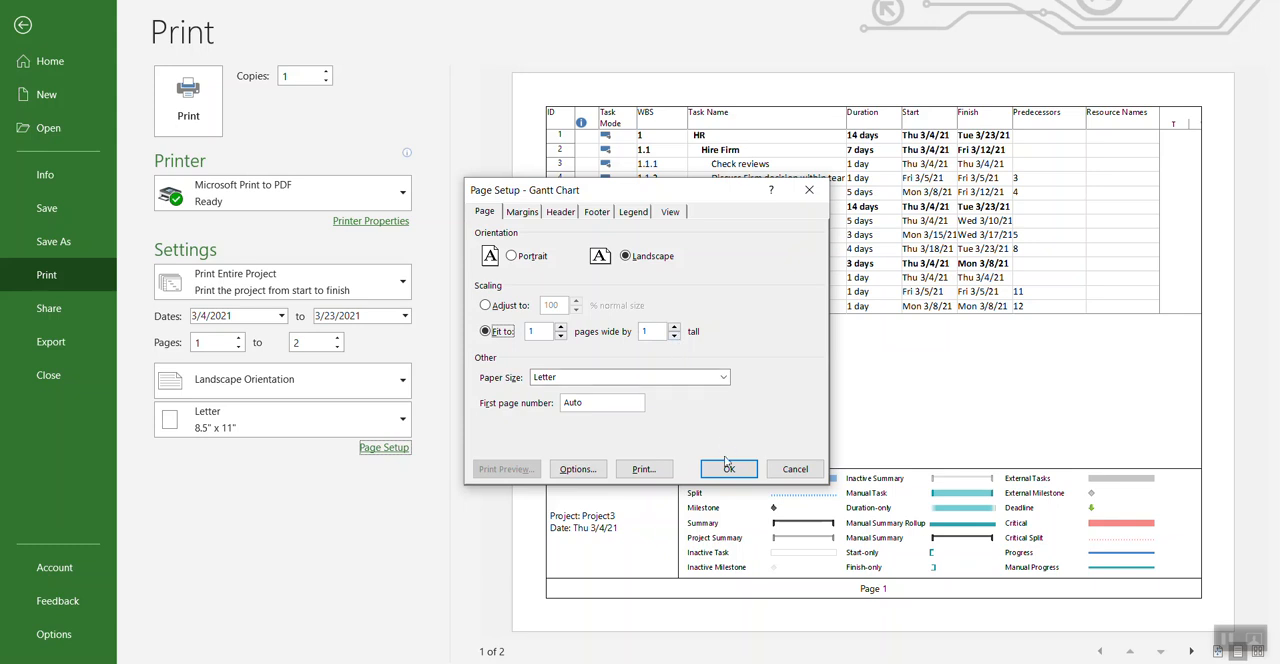
left_click(728, 468)
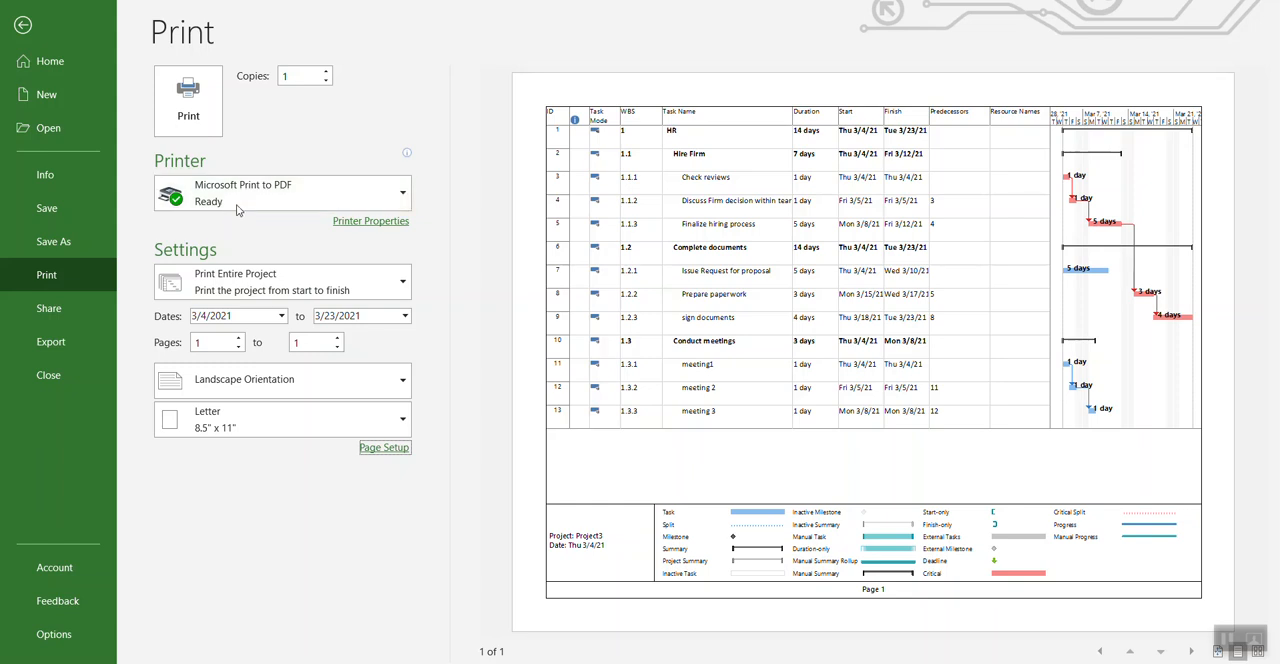
mouse_move(250, 200)
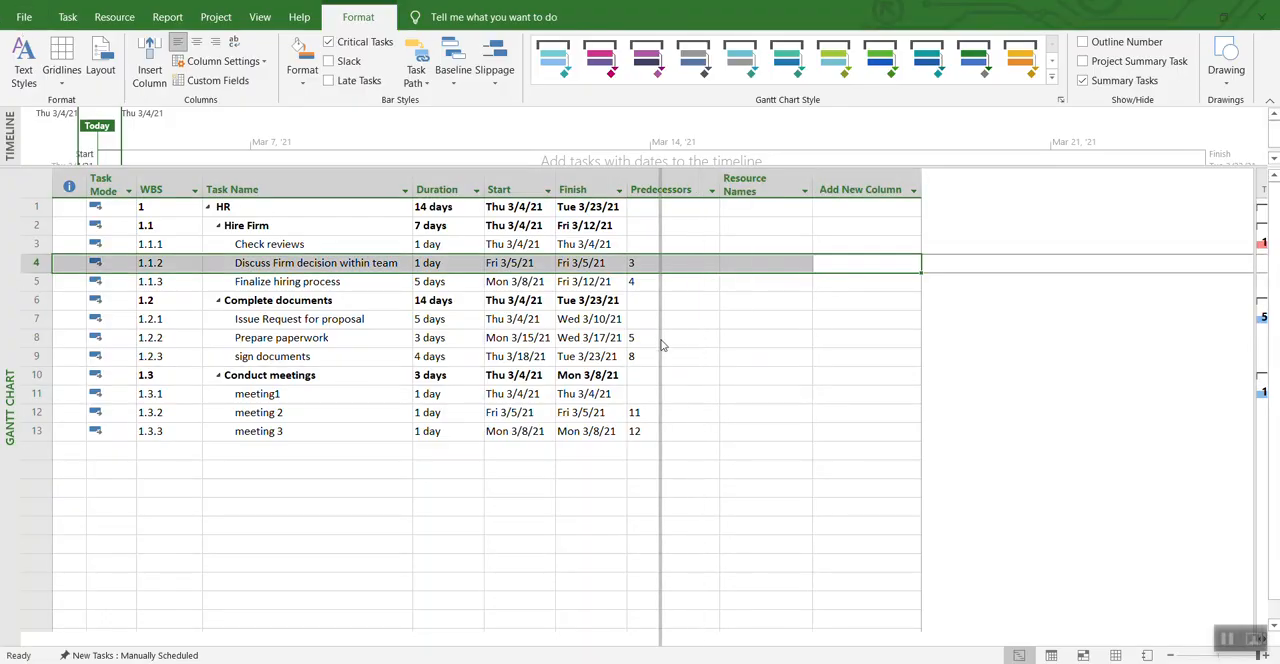
mouse_move(62, 348)
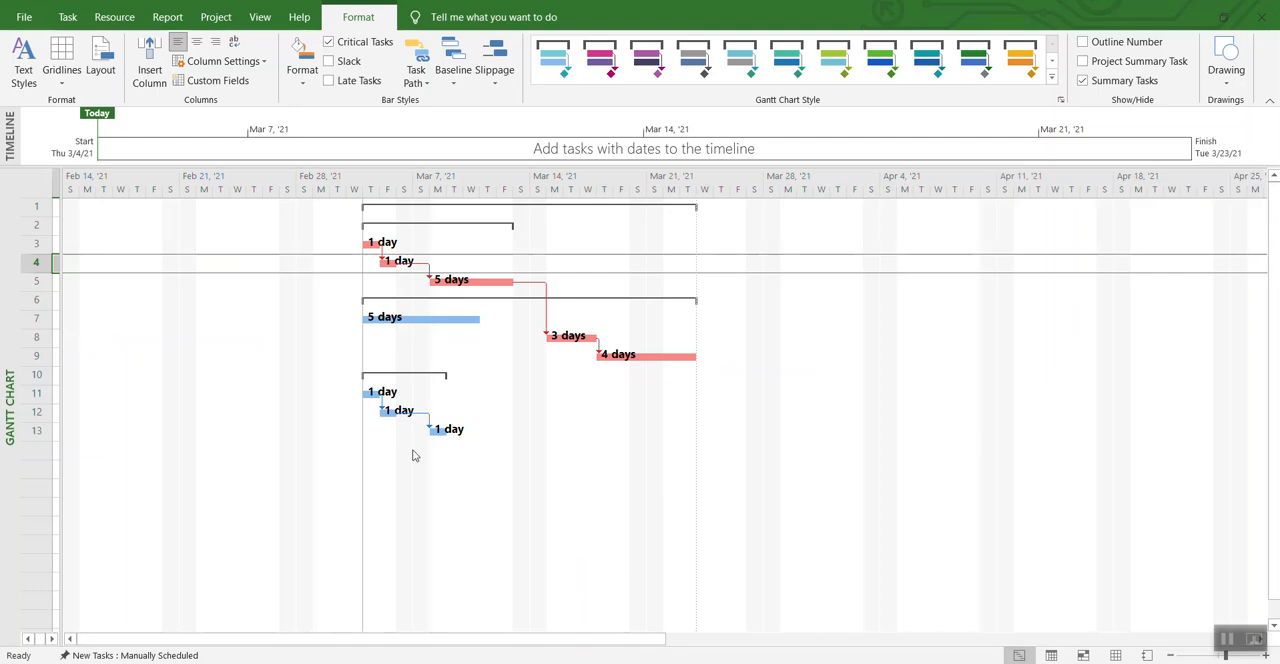
mouse_move(496, 306)
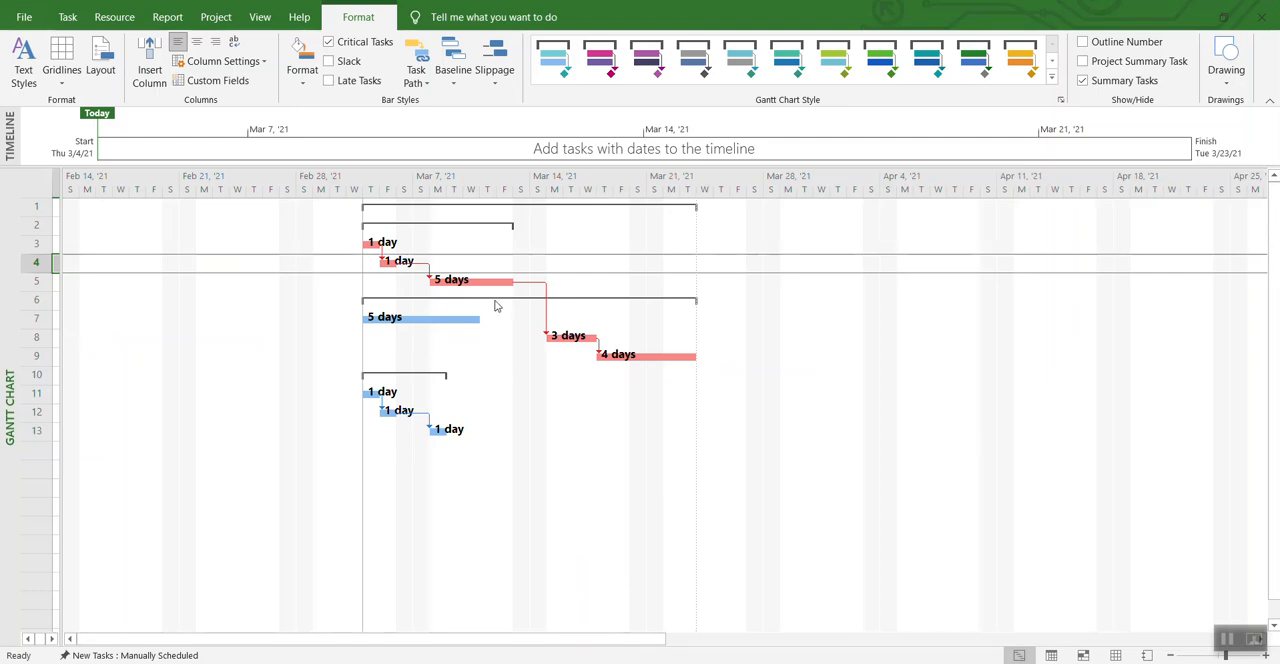
mouse_move(56, 104)
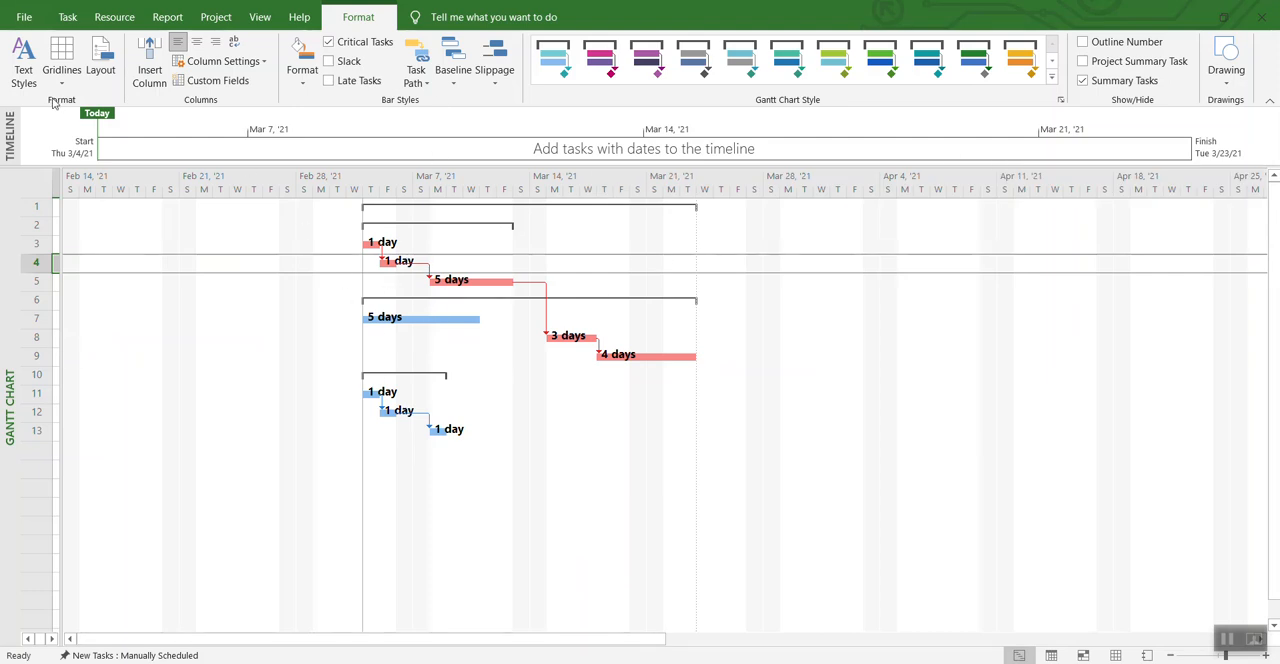
Step: Leave the Gantt bars for the file start page listing recent projects
left_click(24, 16)
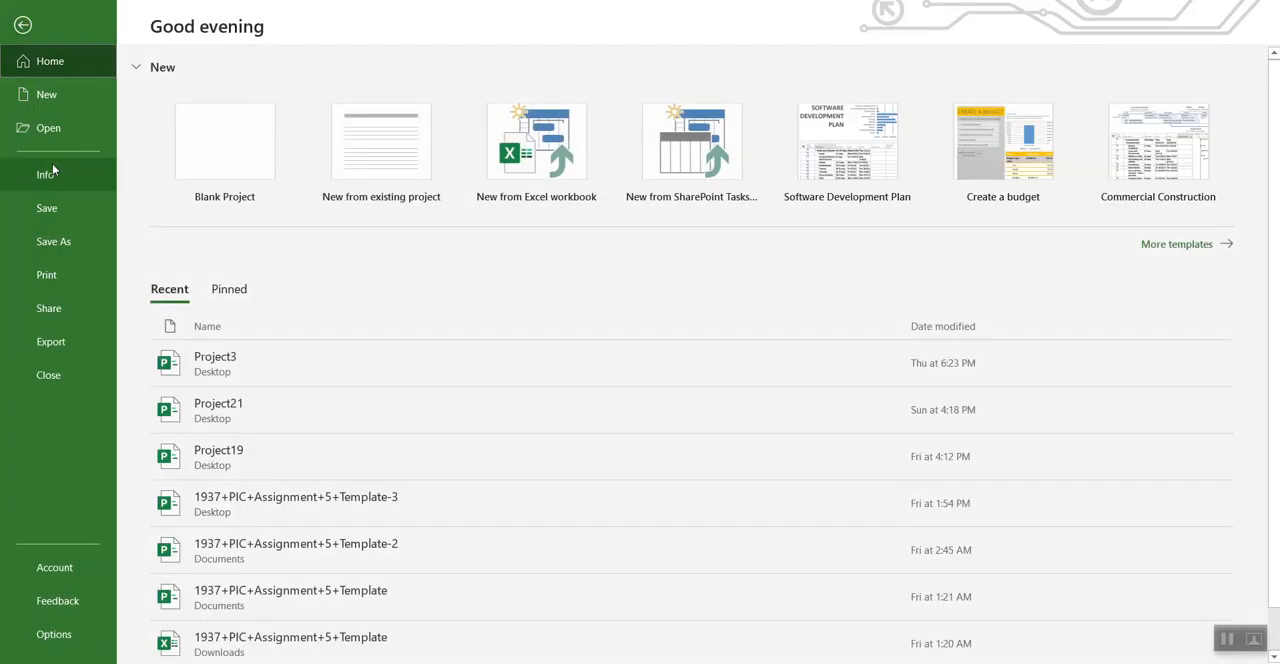
mouse_move(48, 276)
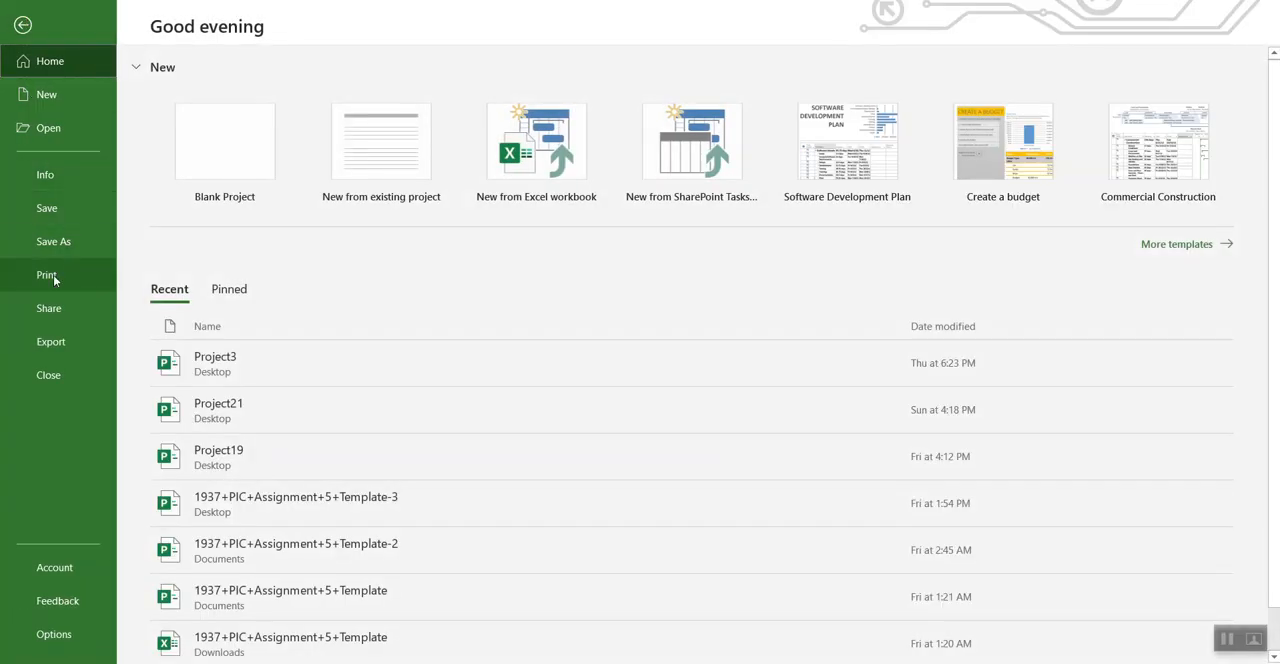
Step: Preview the printout and try Page Setup scaling at Adjust to 100% normal size
left_click(46, 276)
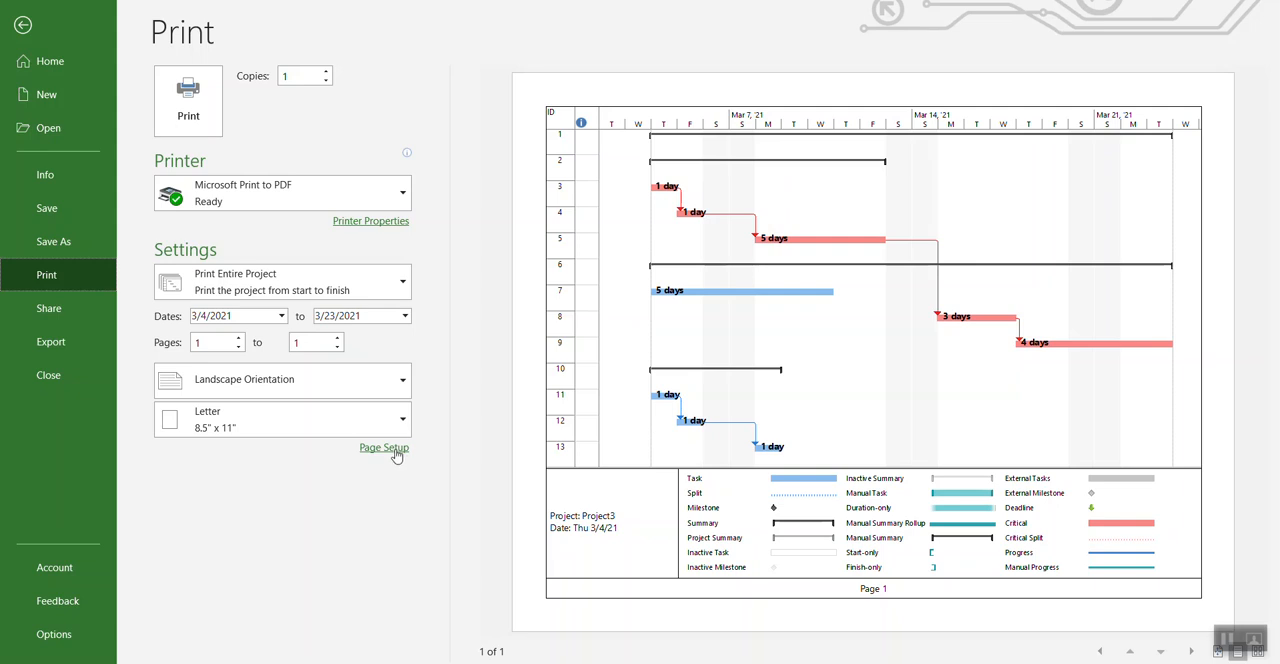
left_click(384, 448)
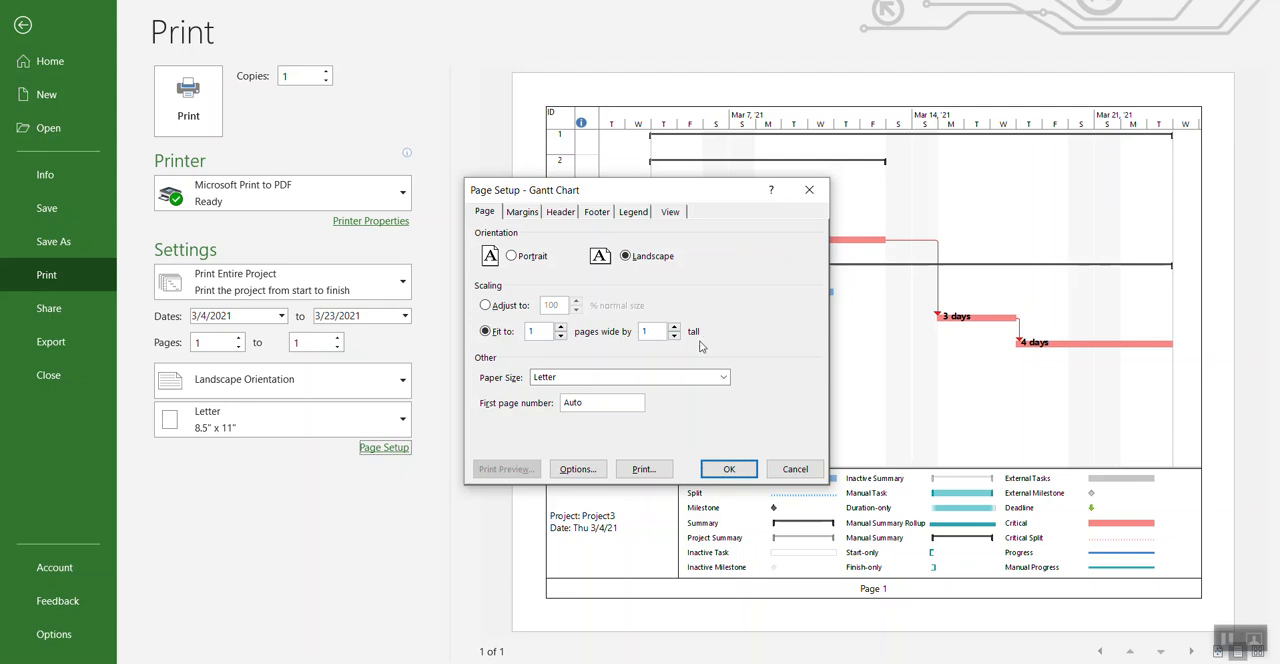
left_click(728, 468)
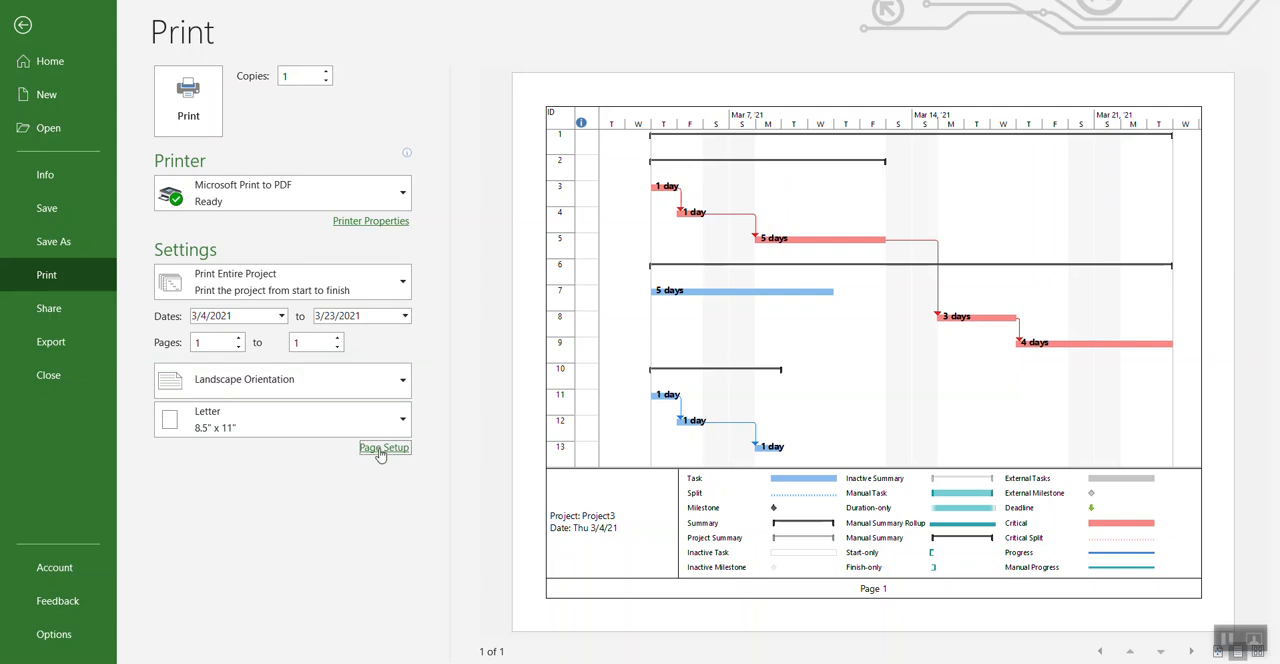
left_click(384, 448)
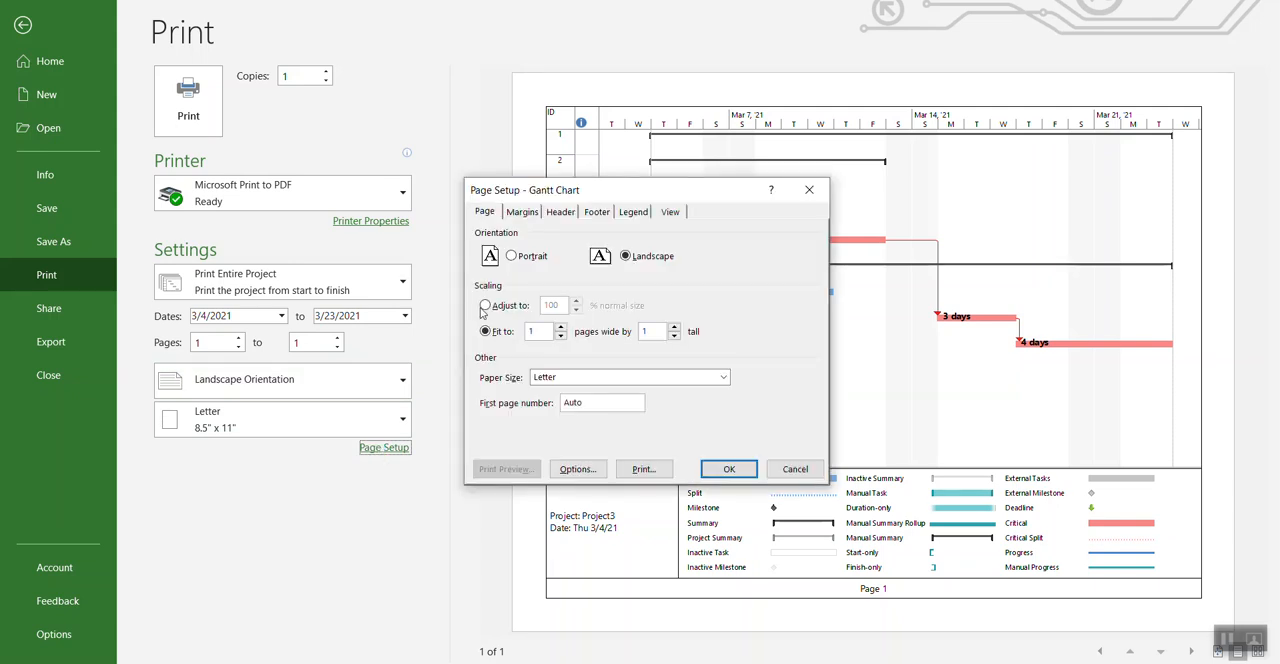
left_click(484, 304)
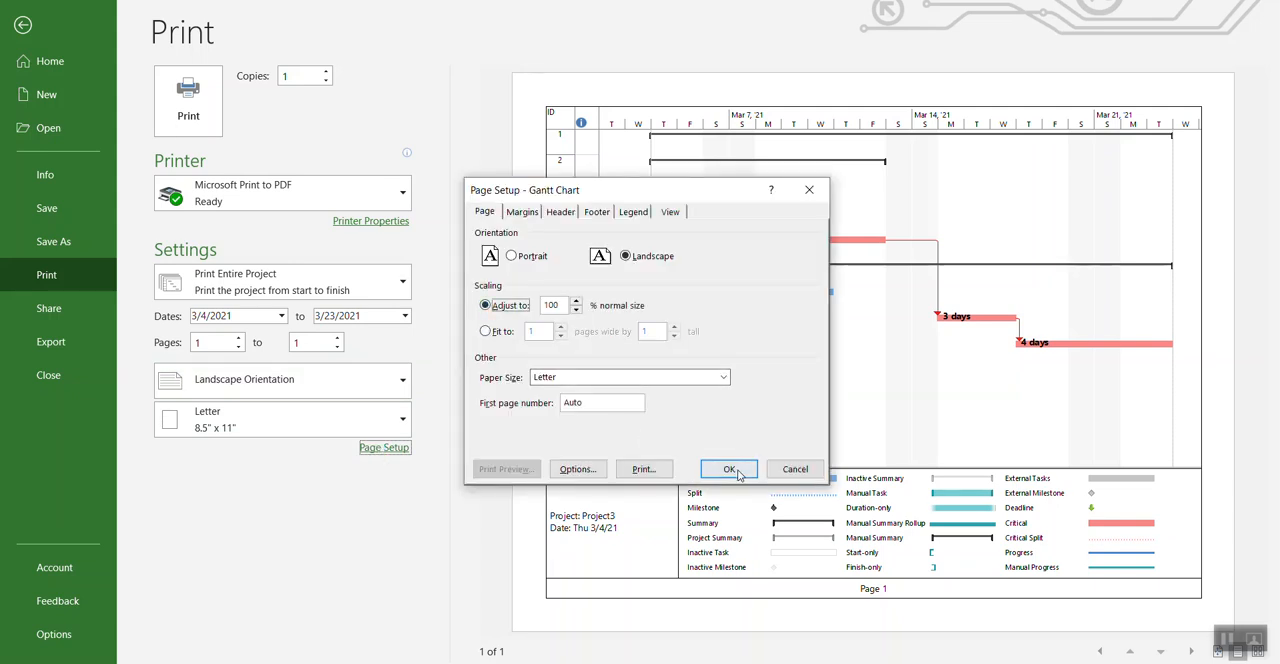
left_click(728, 468)
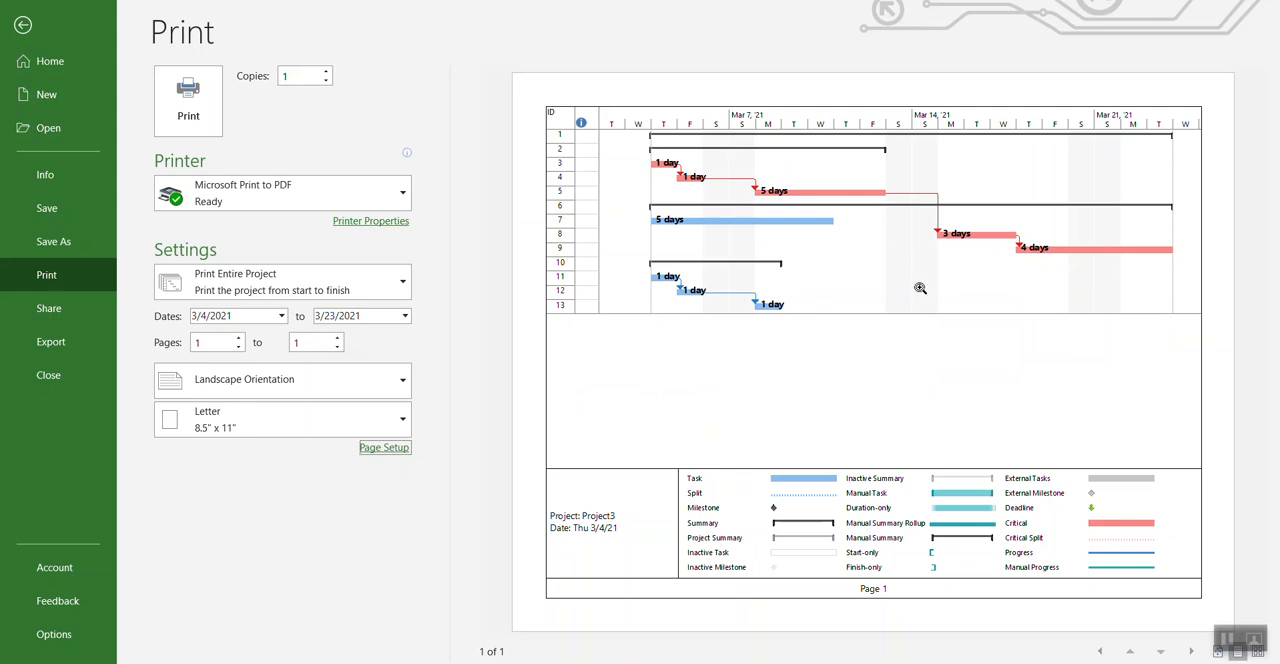
mouse_move(1114, 410)
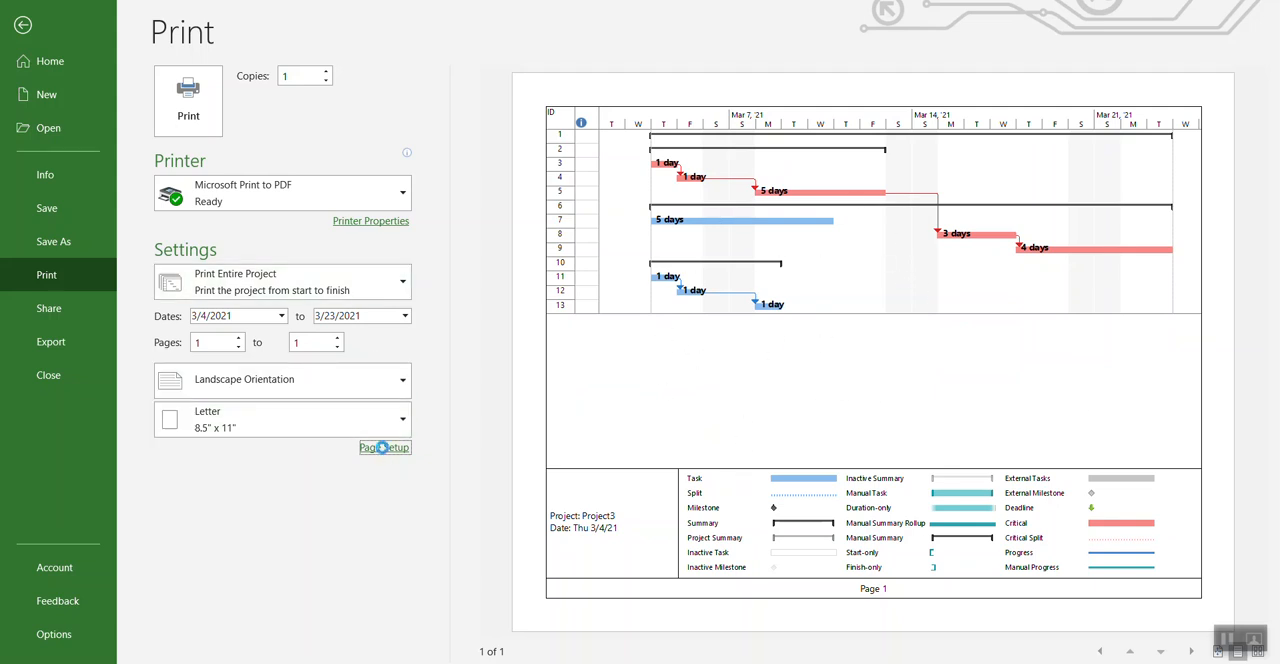
Step: Set Page Setup scaling back to Fit to 1 page wide by 1 tall and apply it
left_click(384, 448)
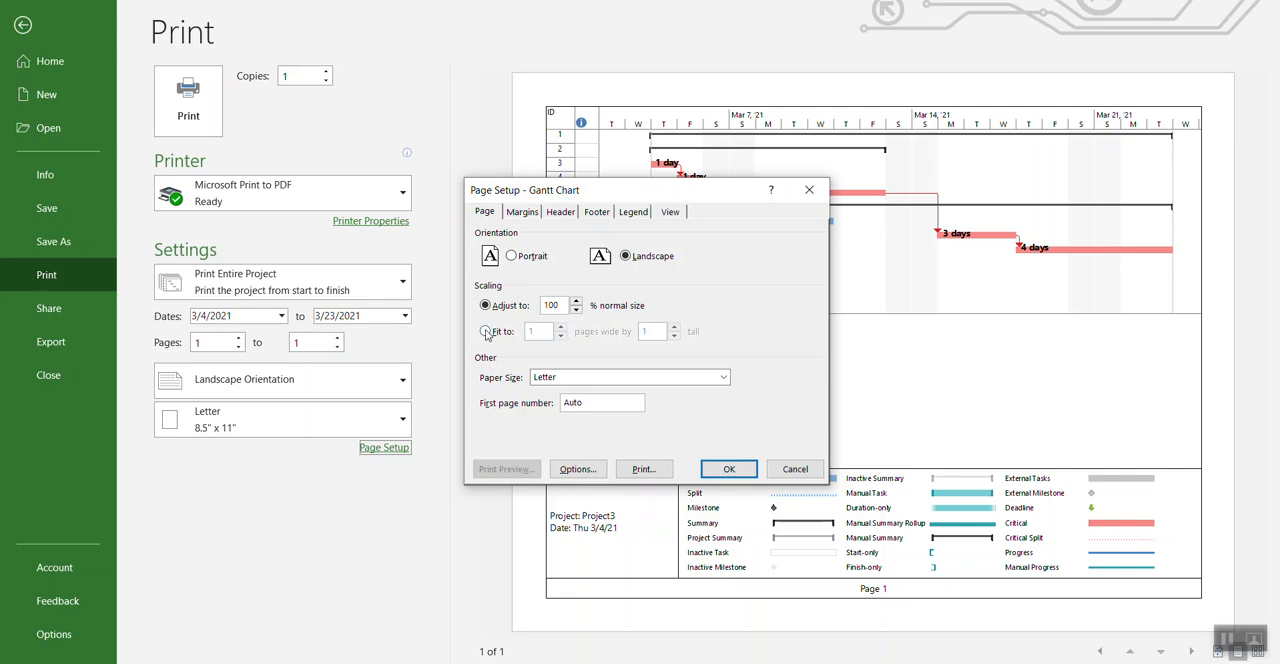
left_click(486, 332)
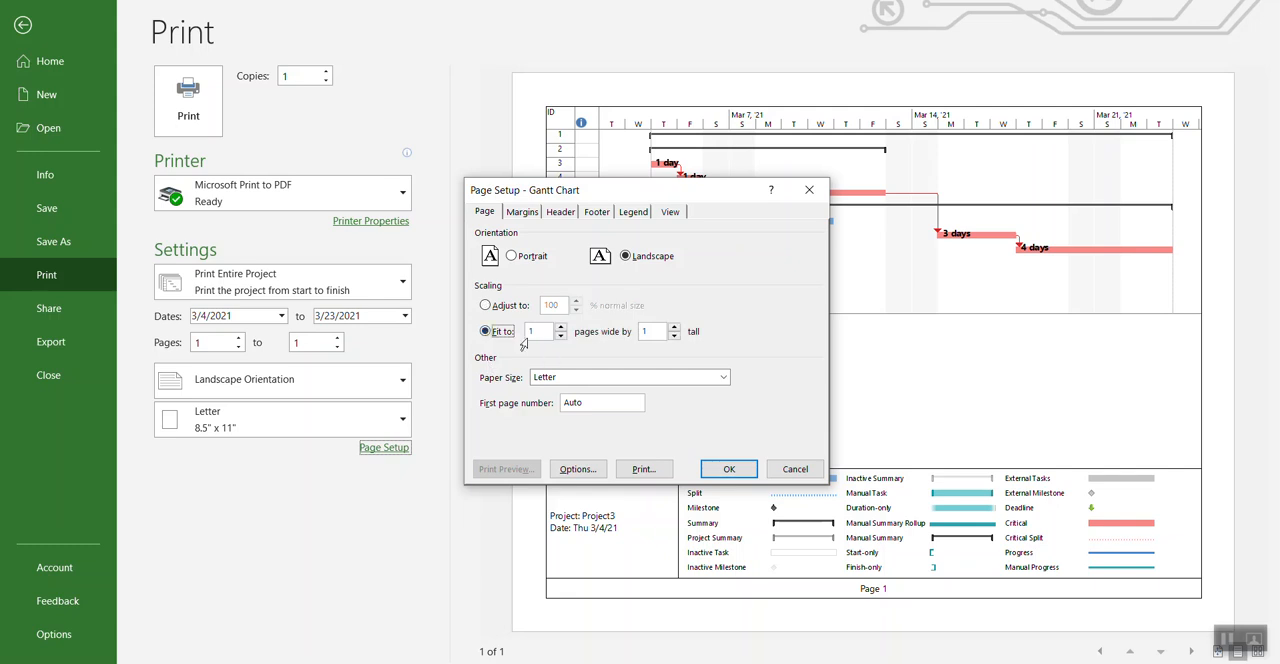
left_click(728, 468)
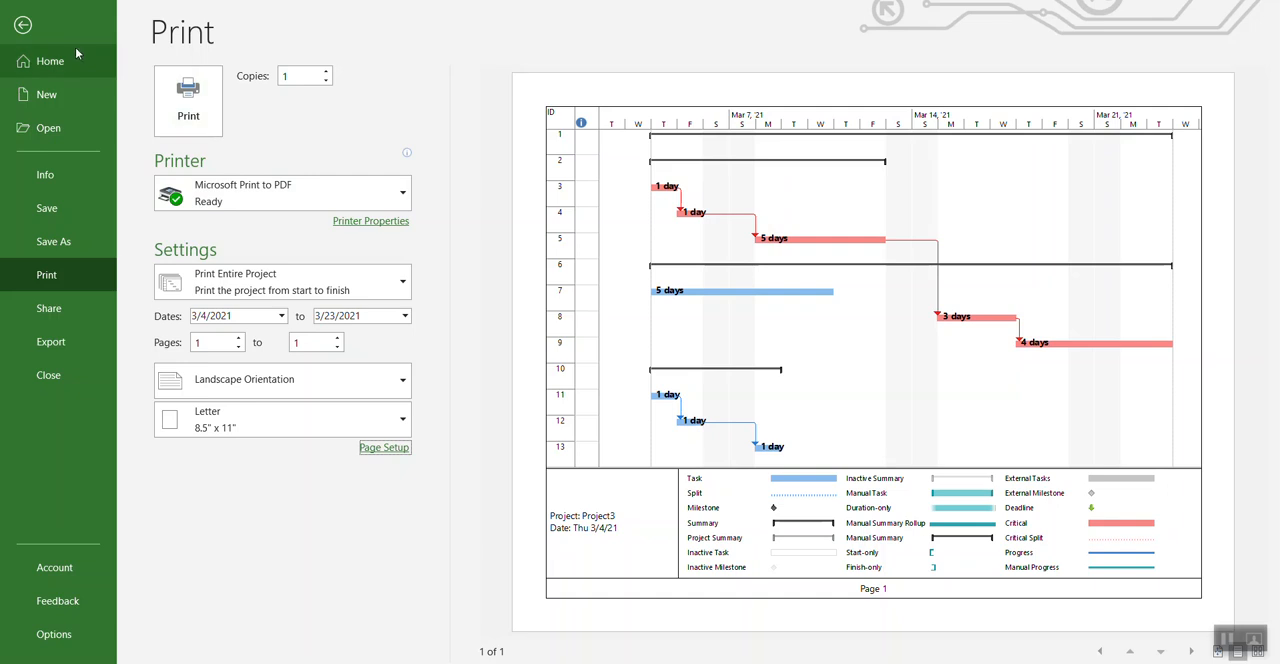
Step: Return to the schedule and move the split bar so the task table sits beside the Gantt chart
left_click(22, 24)
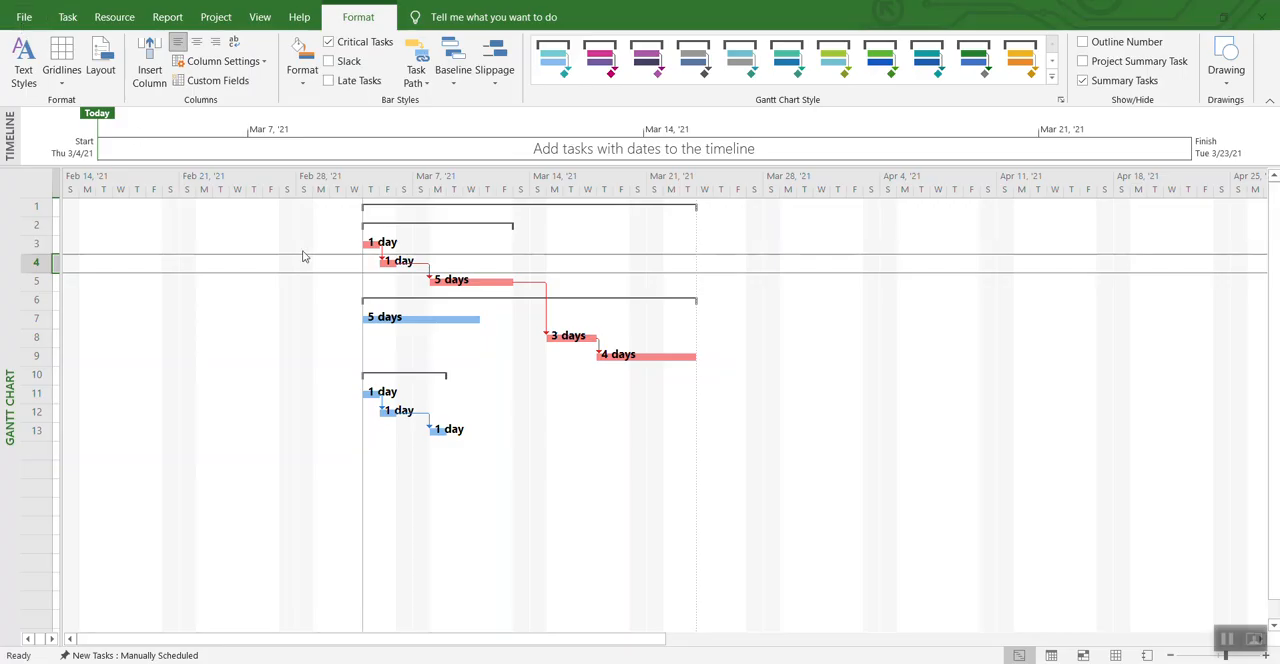
mouse_move(60, 386)
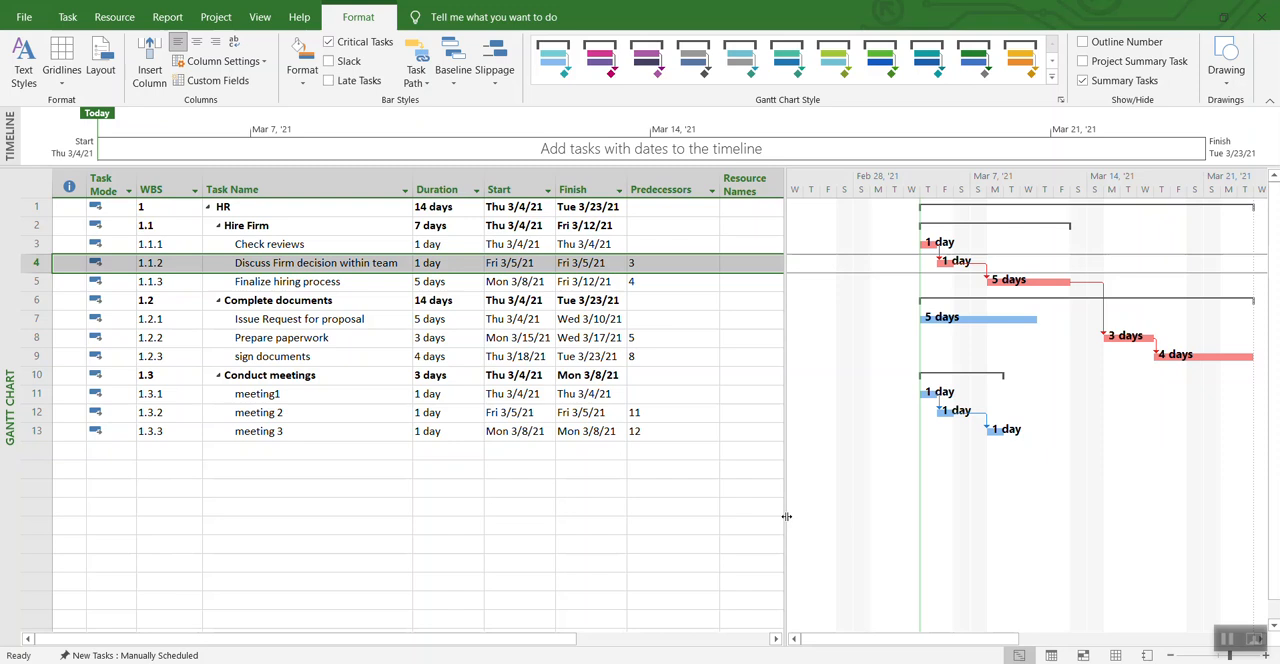
left_click_drag(788, 516, 680, 516)
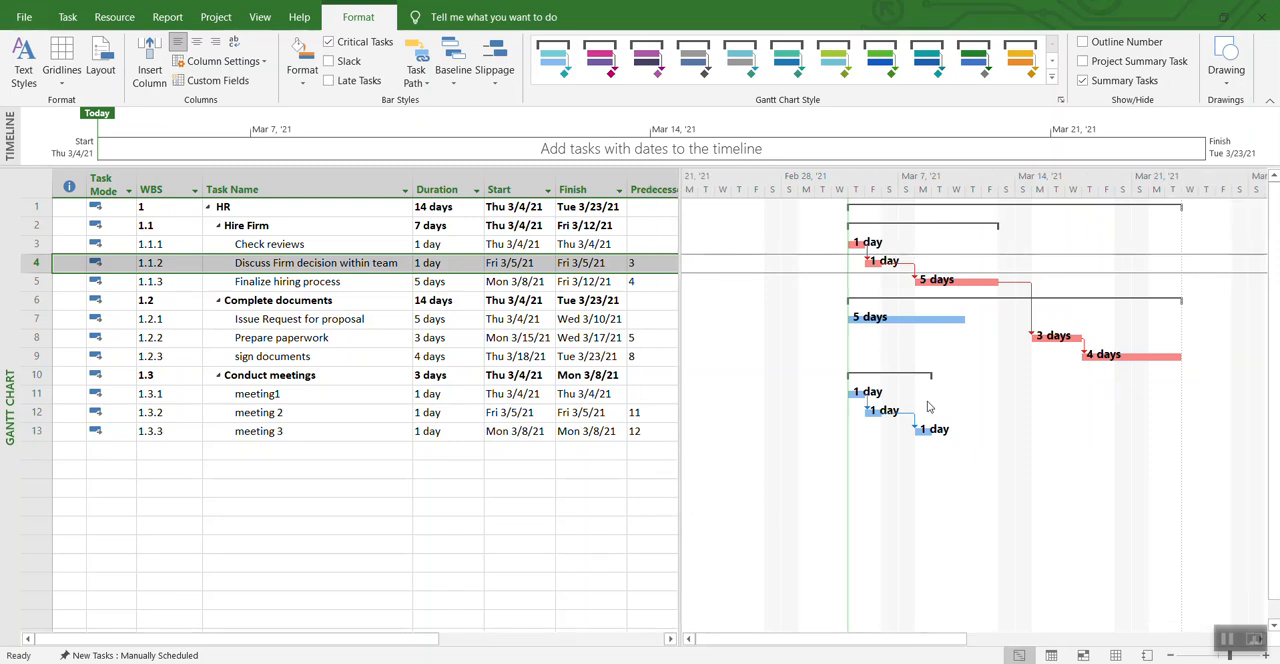
mouse_move(24, 16)
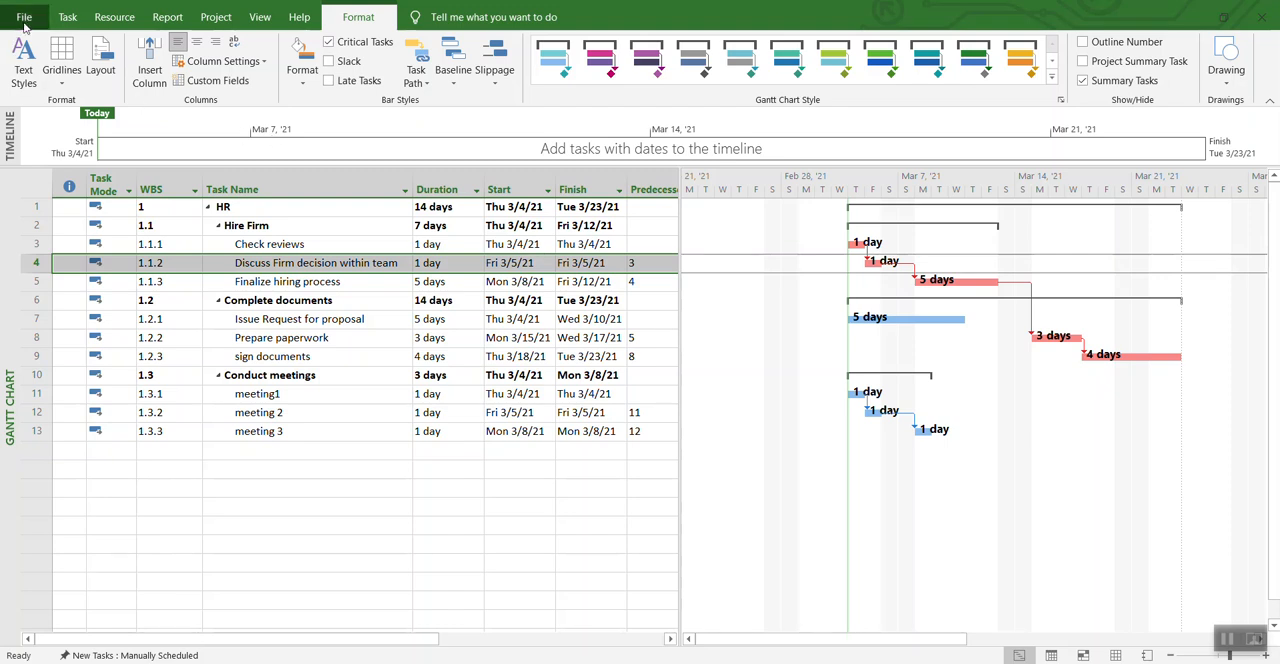
Step: Preview the printout with the task table and Gantt bars together on one landscape page
left_click(24, 16)
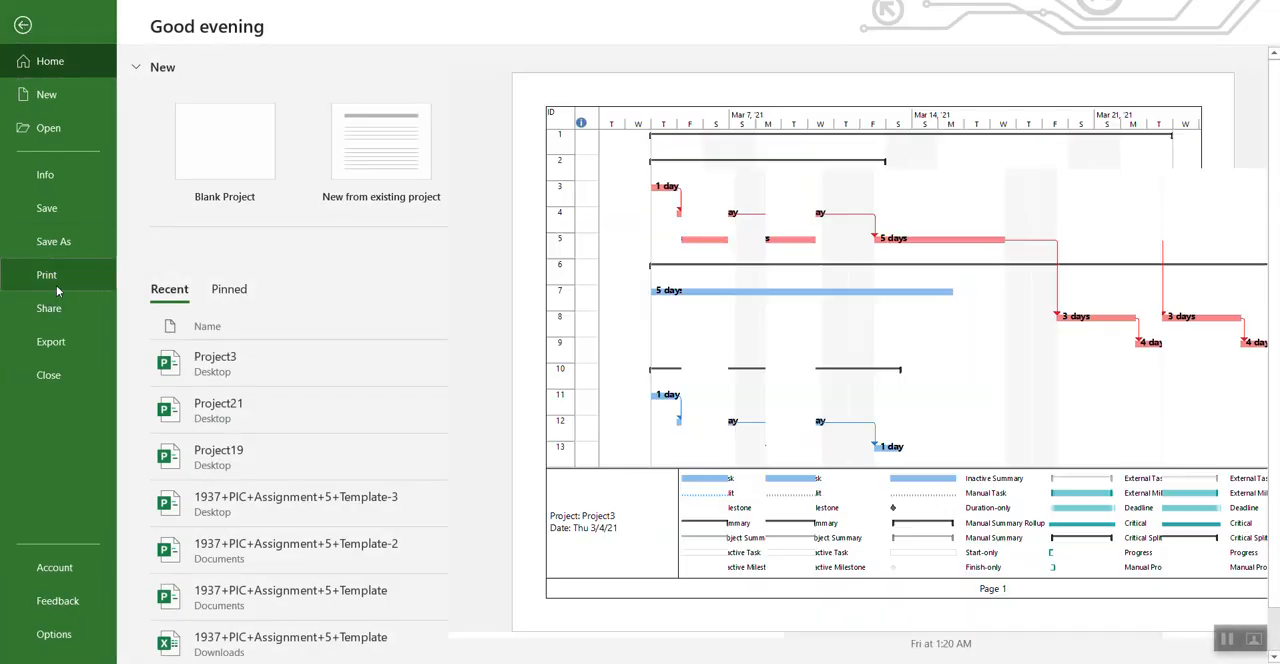
left_click(48, 274)
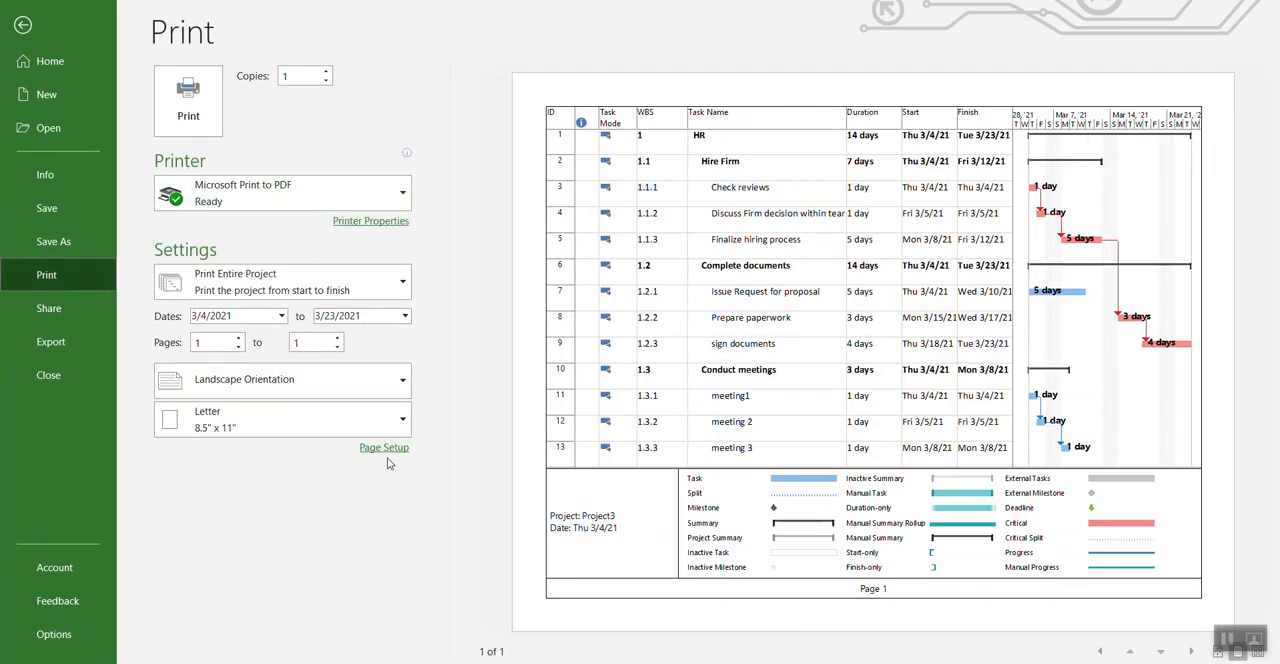
mouse_move(498, 510)
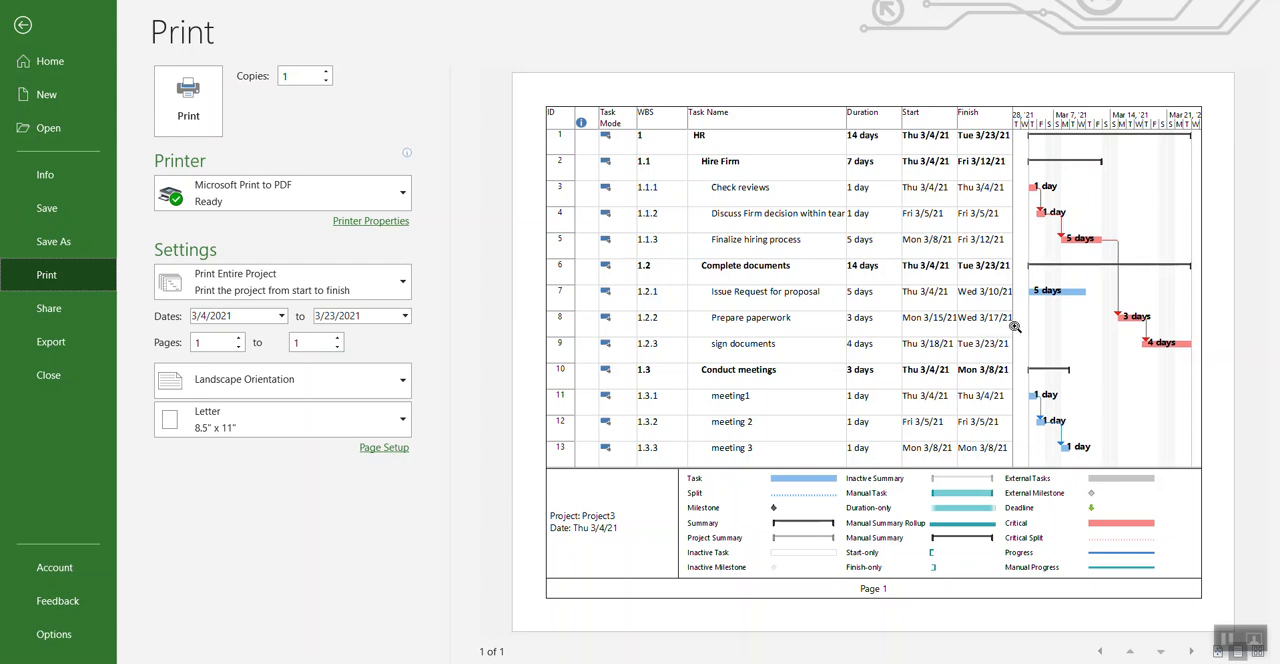
mouse_move(710, 322)
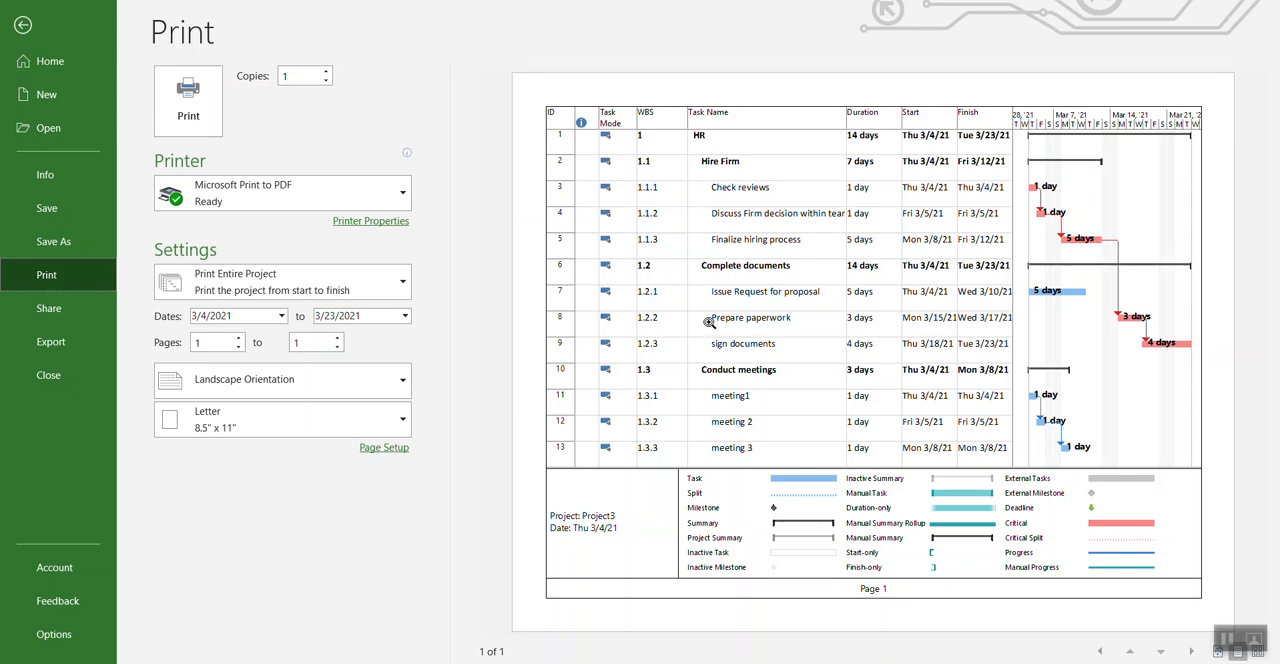
mouse_move(840, 374)
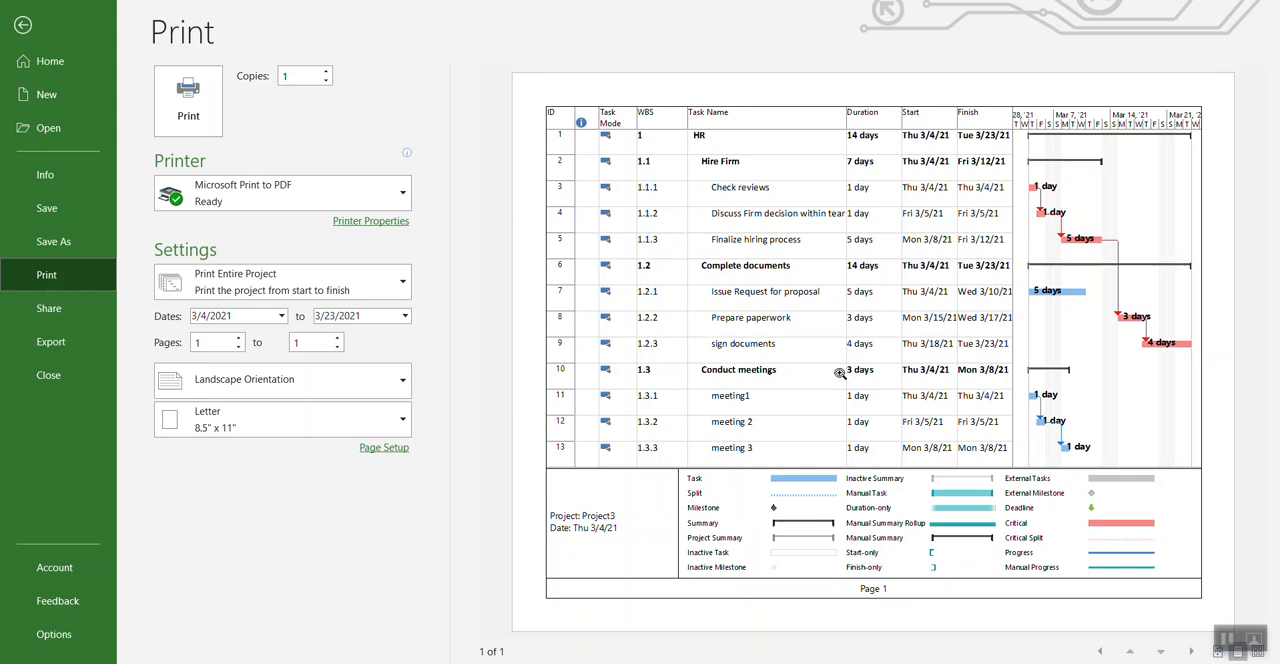
mouse_move(1068, 308)
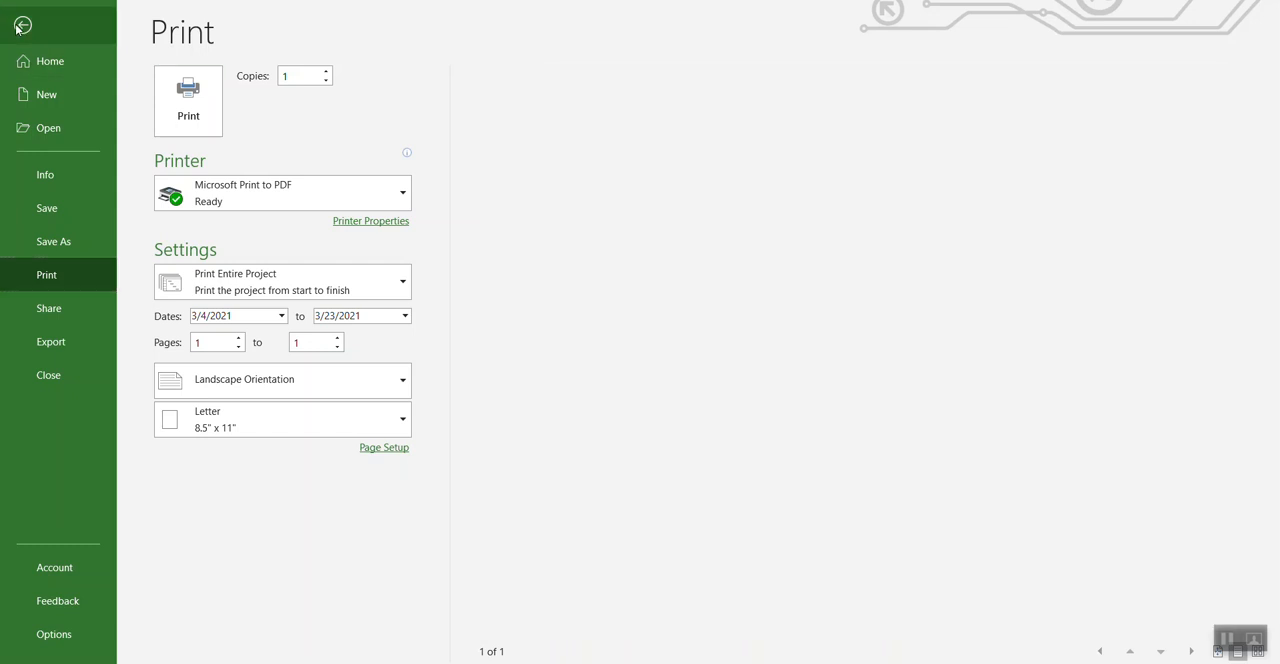
Step: Exit the print preview to the Gantt Chart and bring up the timeline scrollbar options
left_click(22, 26)
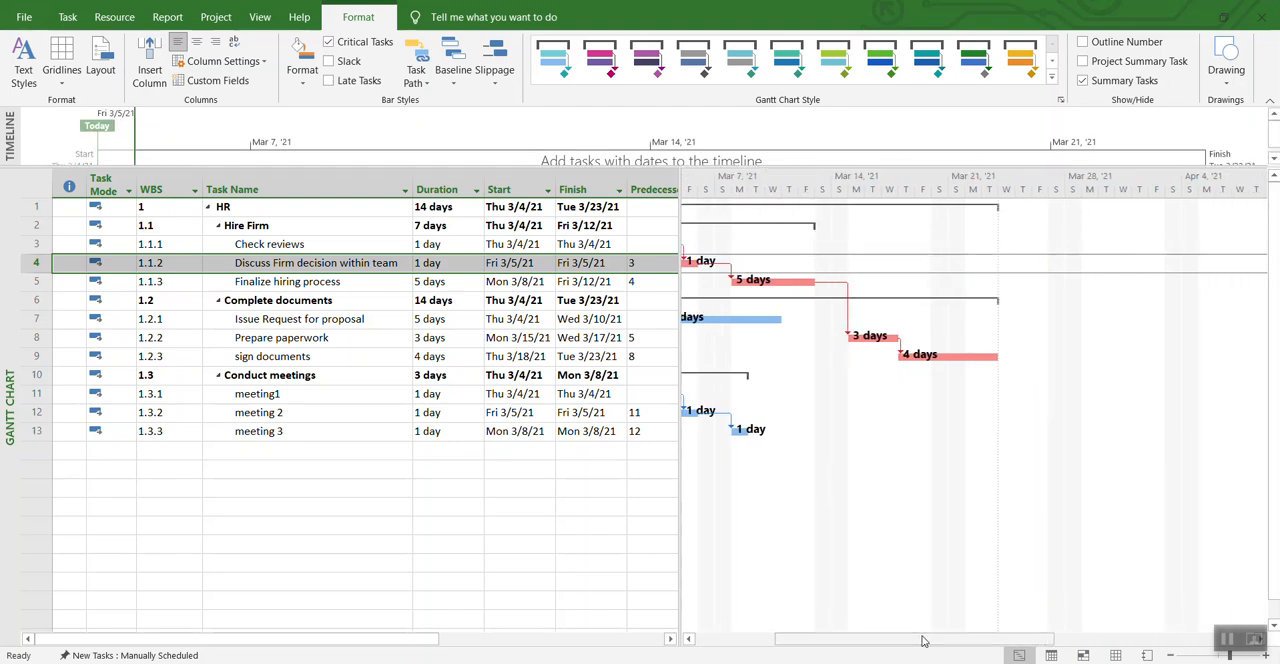
mouse_move(792, 644)
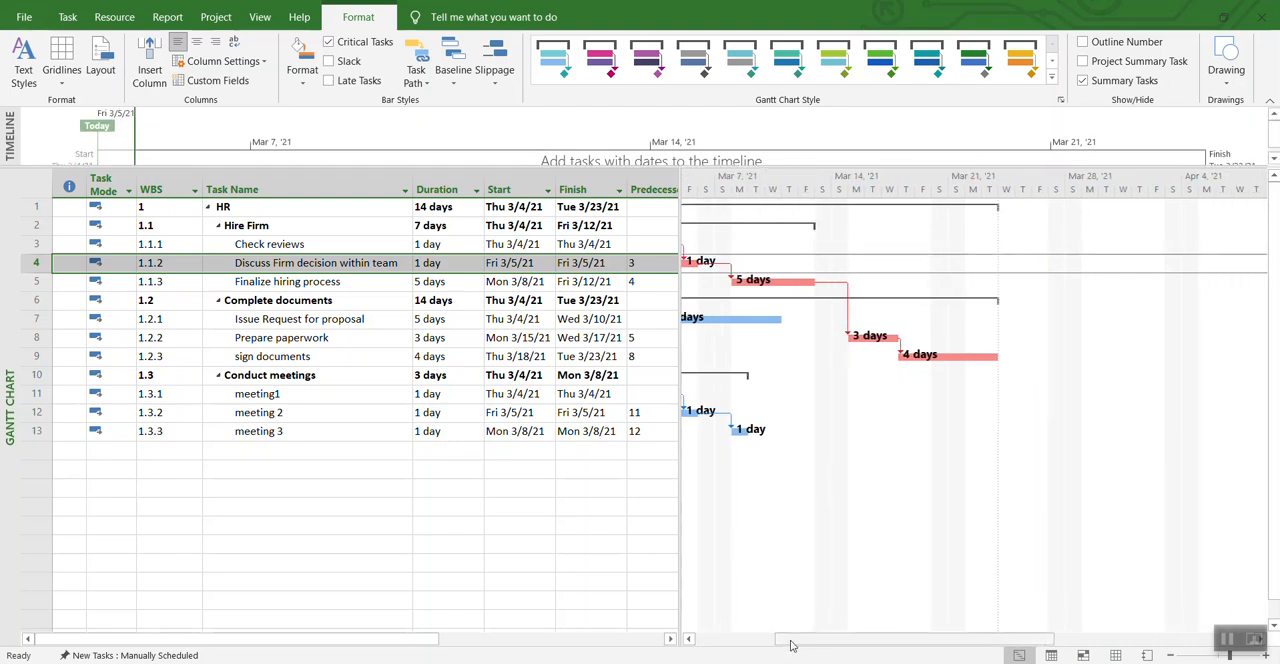
right_click(792, 644)
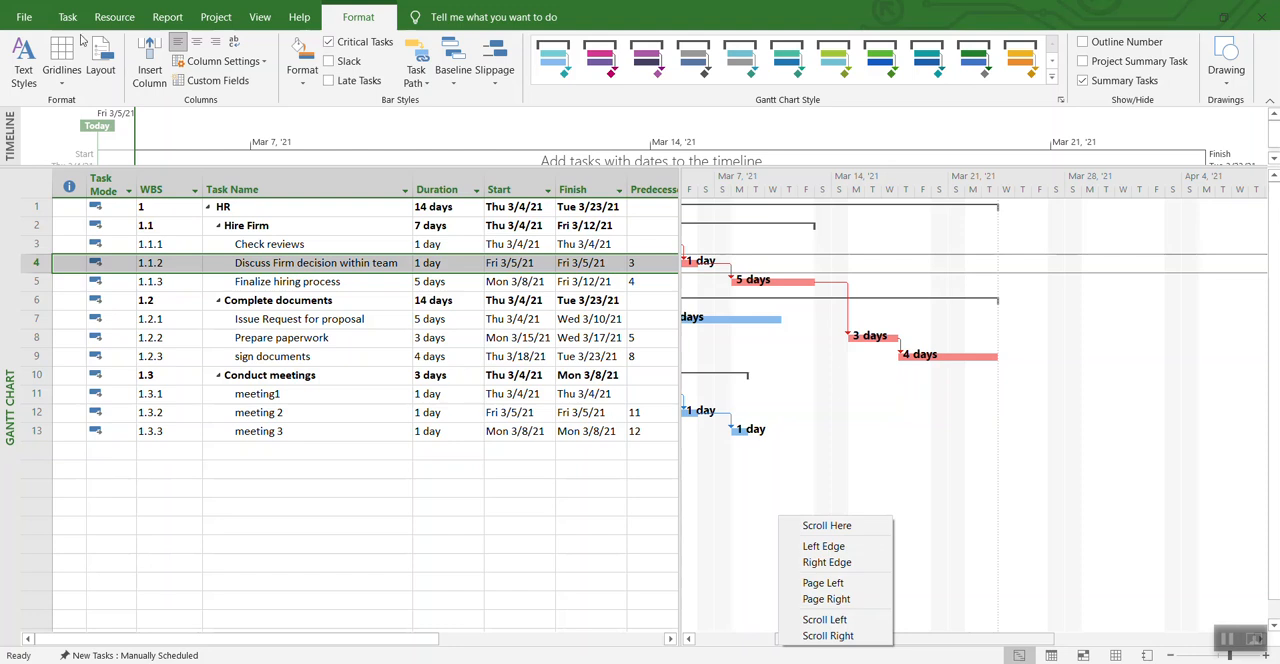